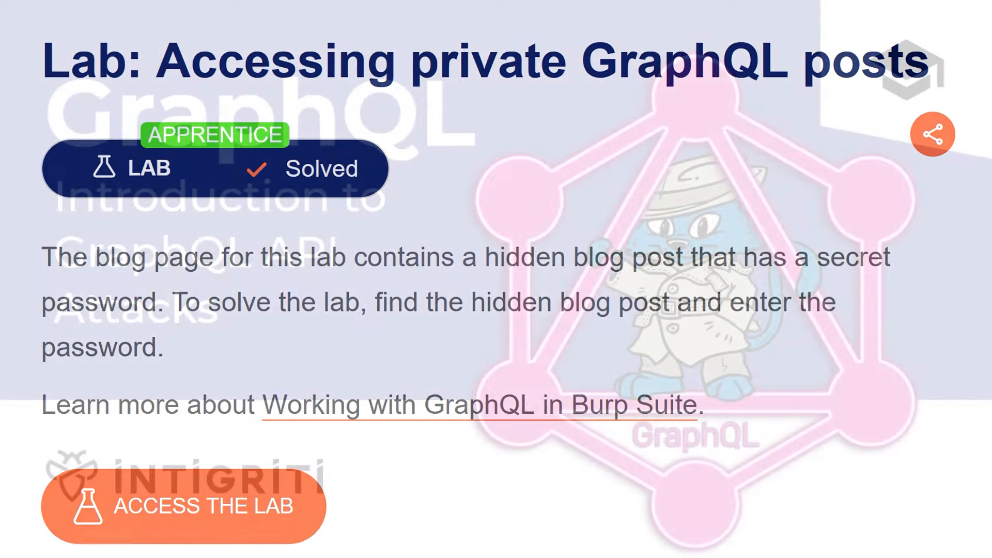
# Open the lab's blog site and try the /graphql endpoint path
pyautogui.click(482, 405)
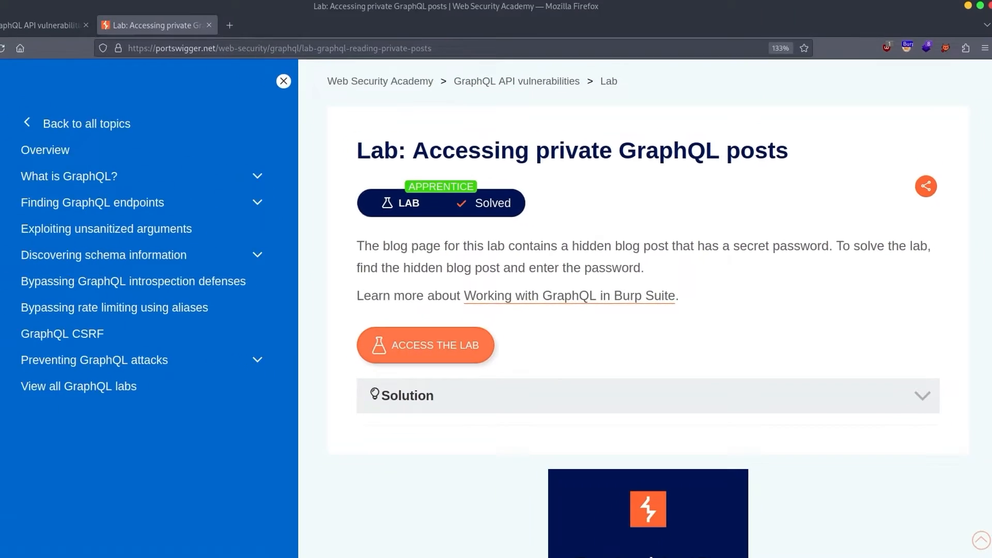
pyautogui.click(425, 344)
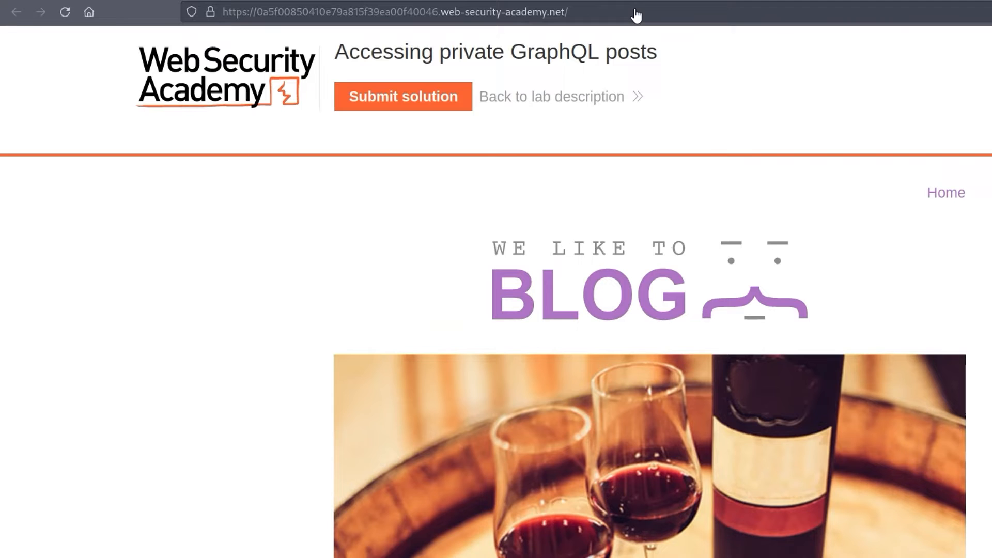
pyautogui.click(392, 12)
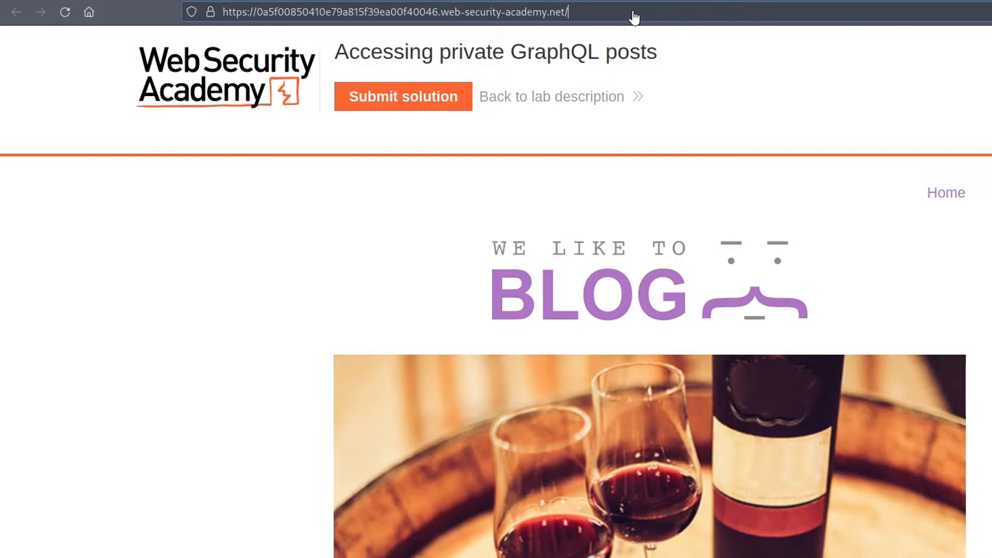
pyautogui.write('graphql')
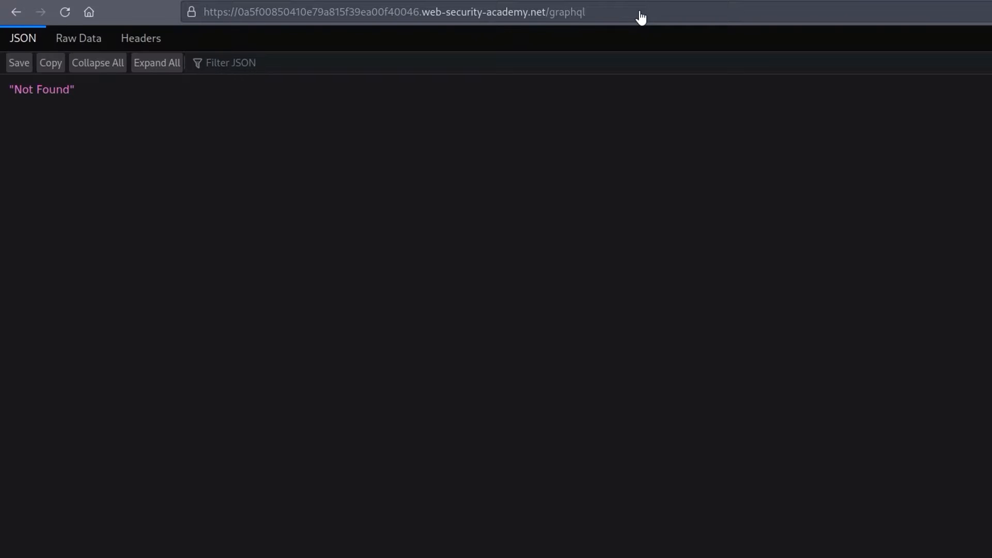
# Try more guessed endpoint paths such as /api and /graphql/api, which return Not Found
pyautogui.doubleClick(567, 11)
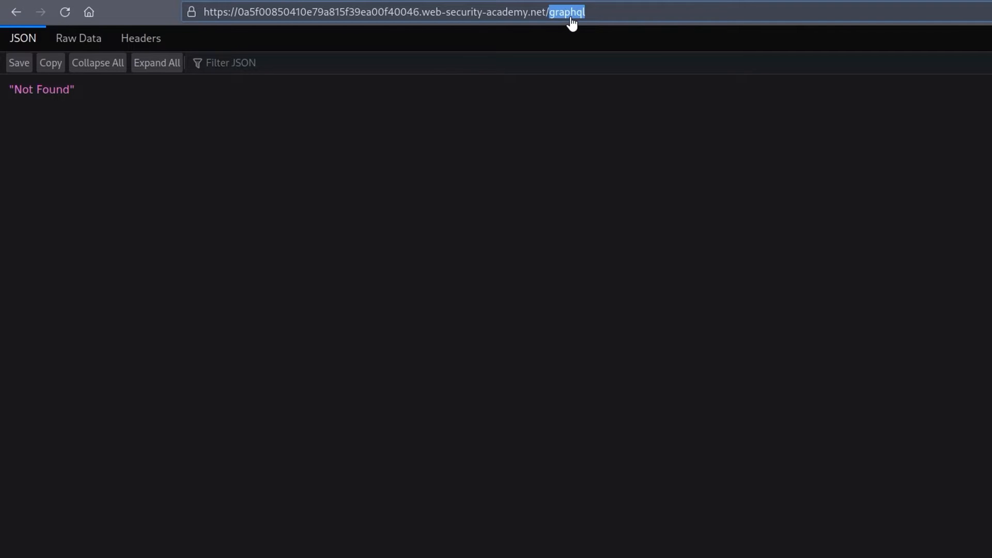
pyautogui.write('api')
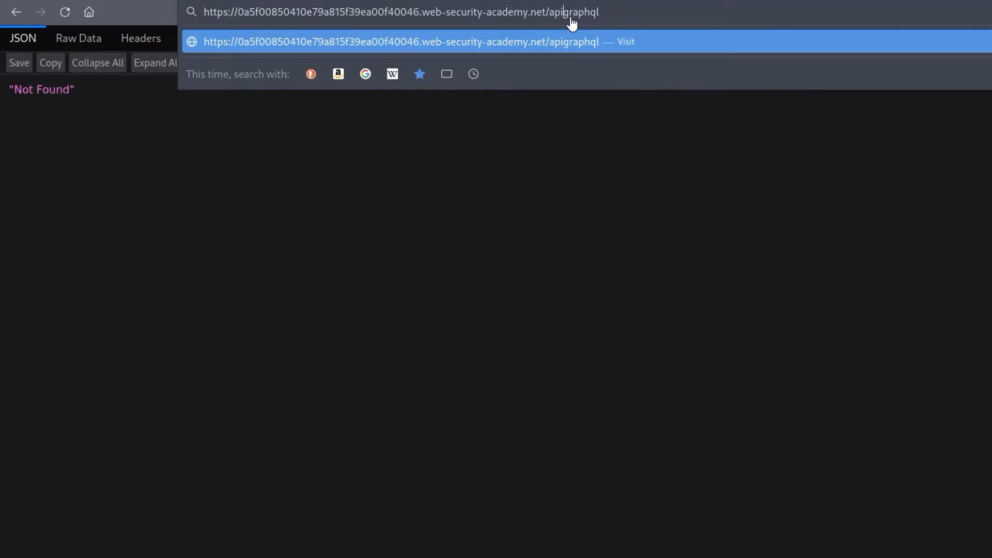
pyautogui.doubleClick(583, 11)
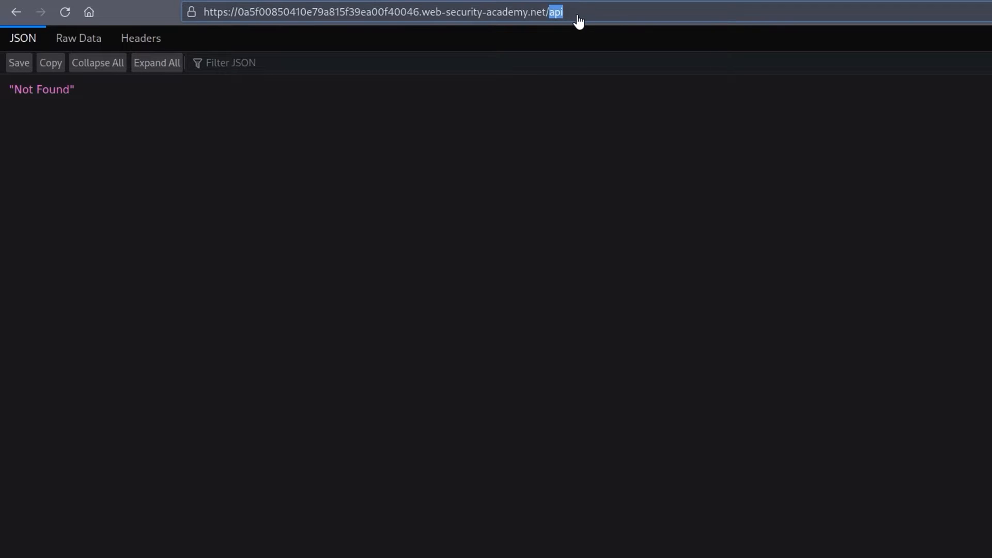
pyautogui.write('grap')
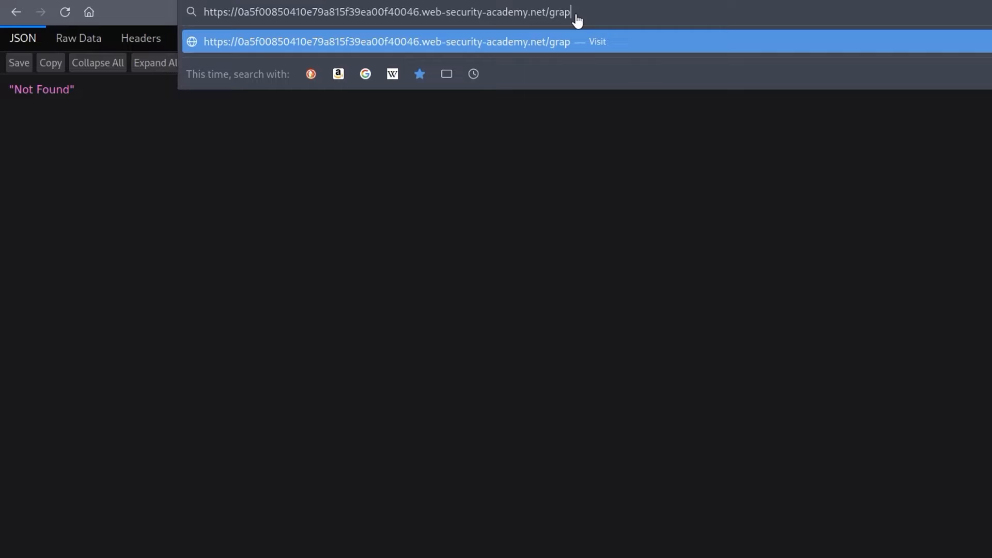
pyautogui.write('hql/grq')
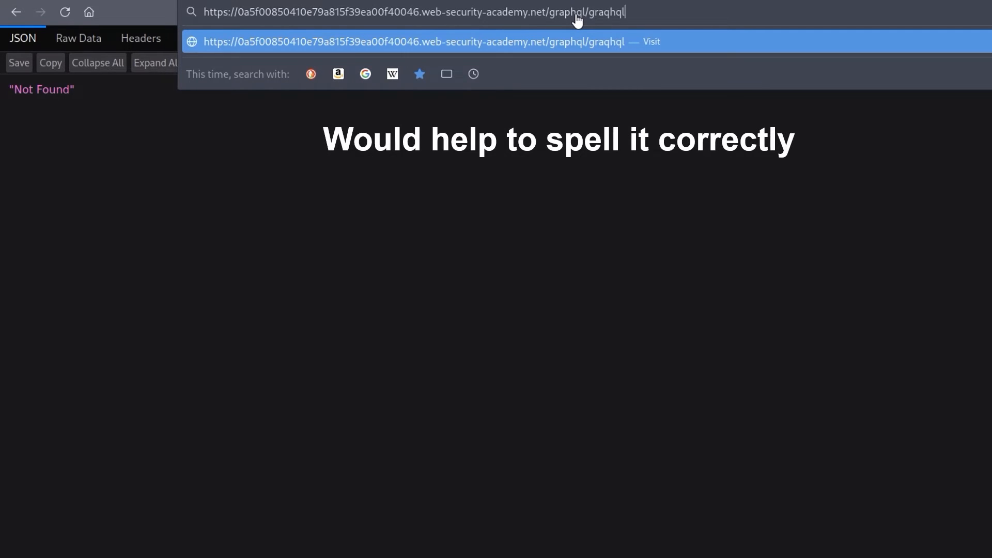
pyautogui.doubleClick(605, 12)
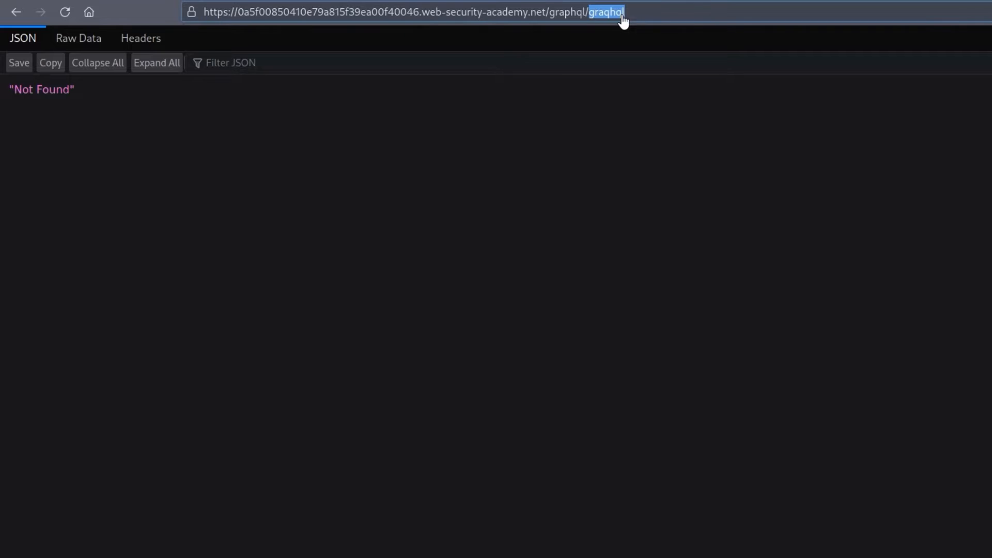
pyautogui.write('api/v1')
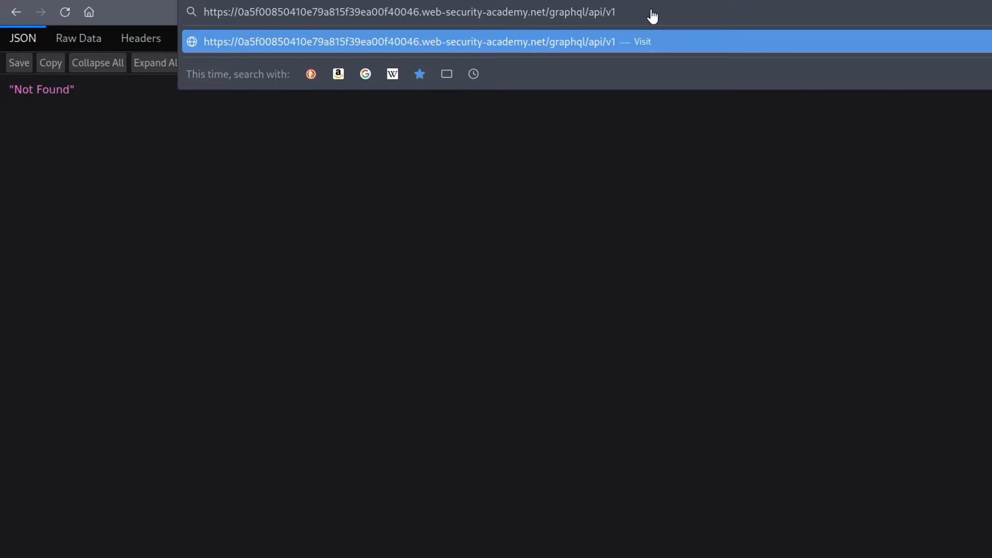
pyautogui.doubleClick(594, 11)
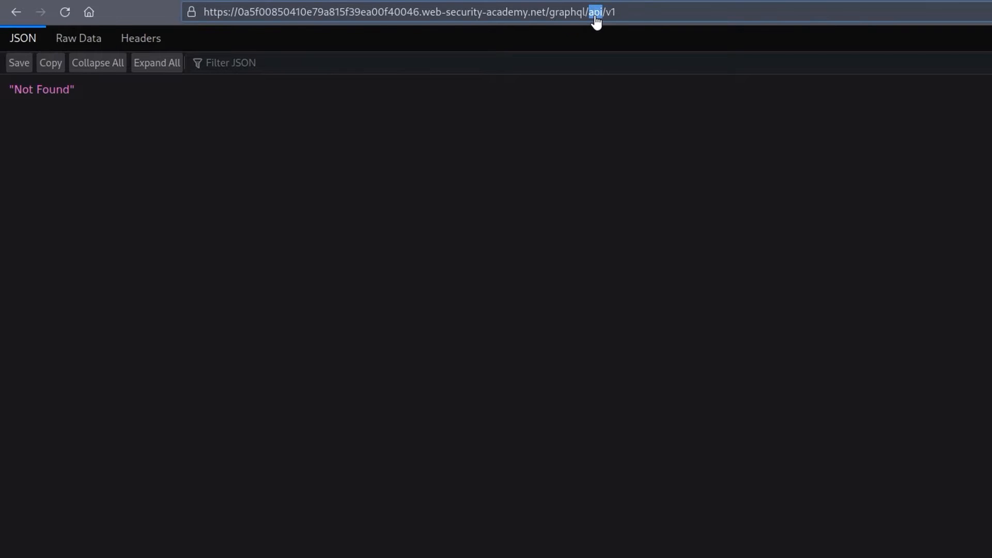
pyautogui.write('graphql/v1 HTTP/2')
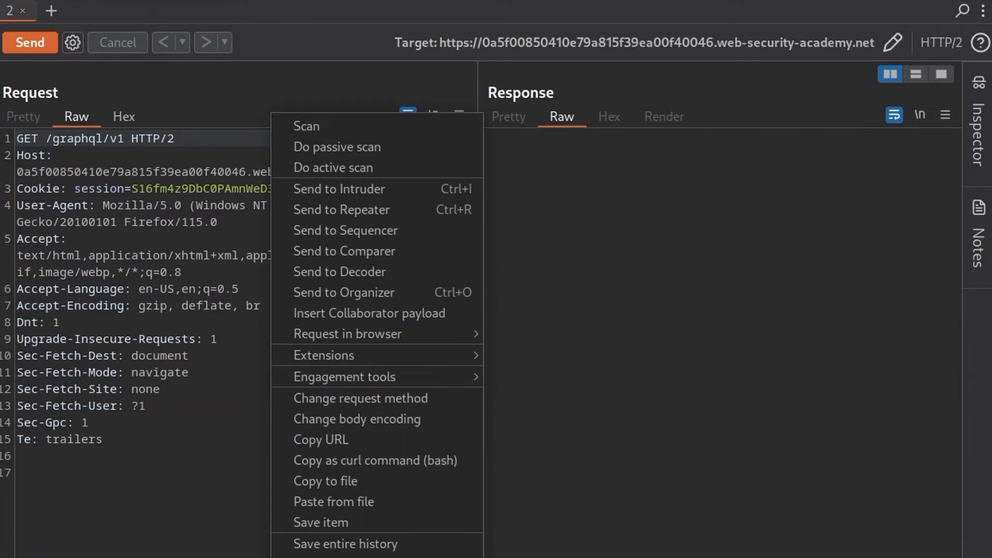
pyautogui.moveTo(360, 397)
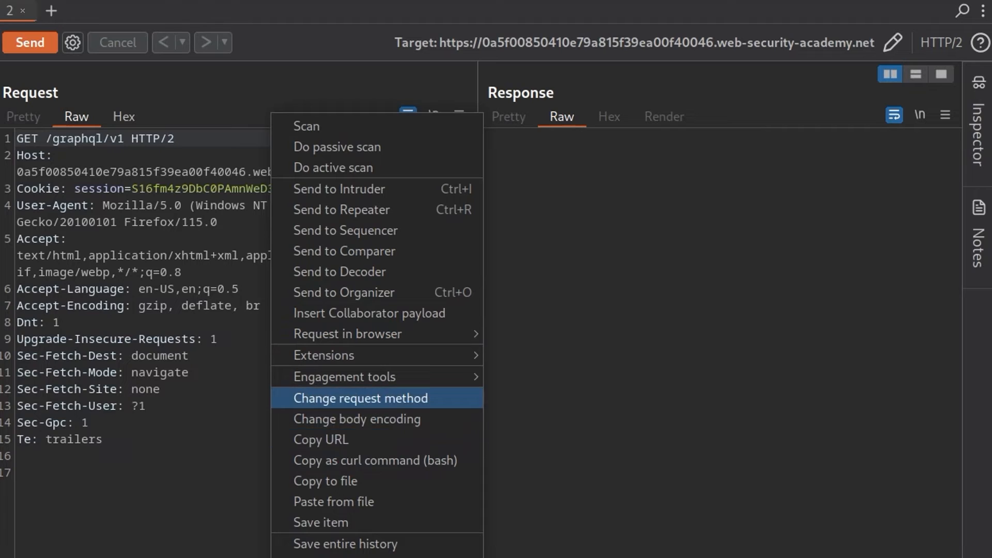
# Resend /graphql/v1 as POST with an application/json content type and an empty {} body
pyautogui.click(360, 398)
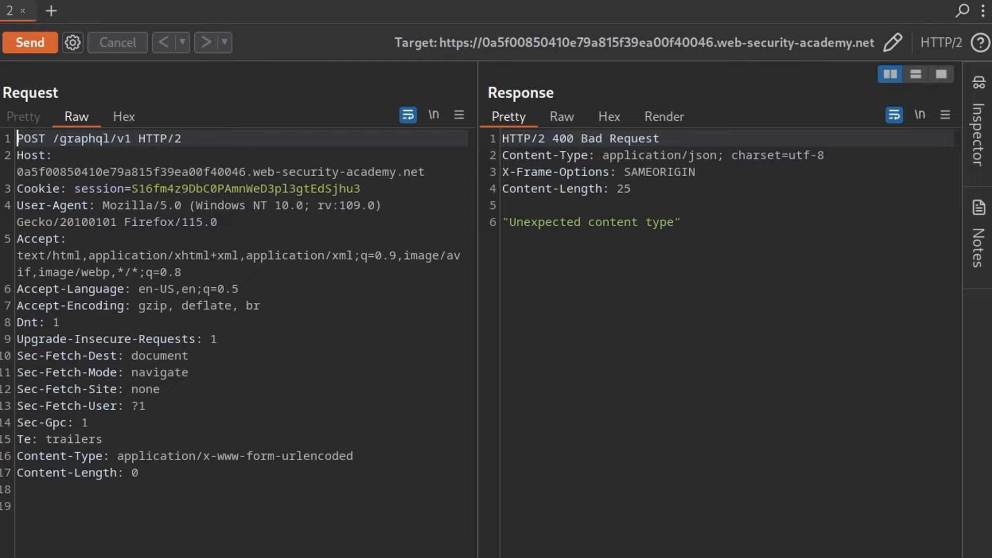
pyautogui.moveTo(251, 455); pyautogui.dragTo(353, 455)
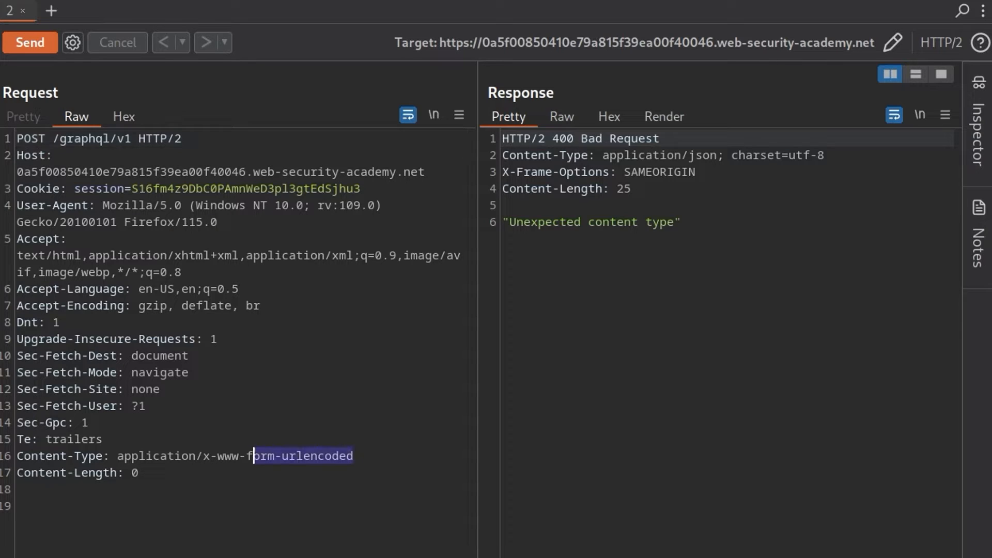
pyautogui.write('application/json')
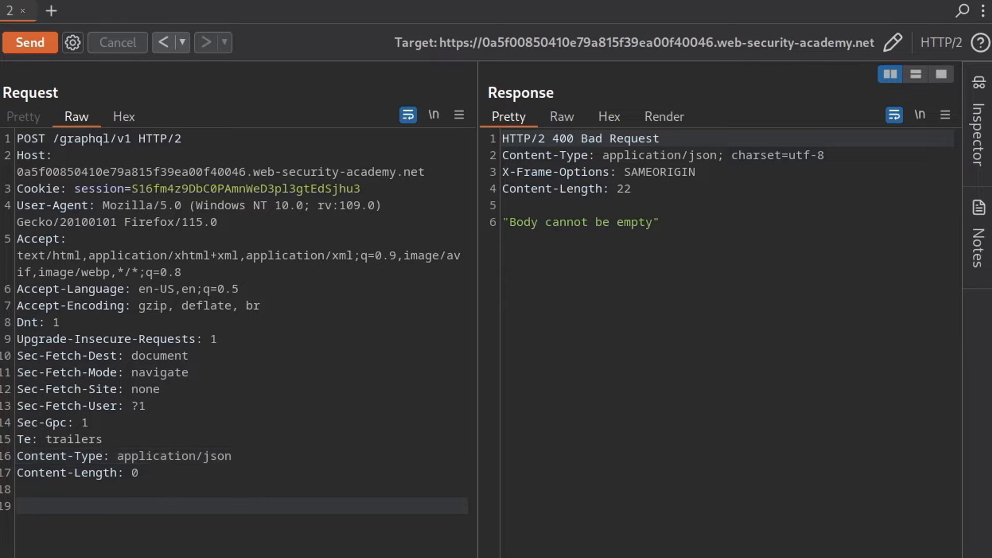
pyautogui.write('{}')
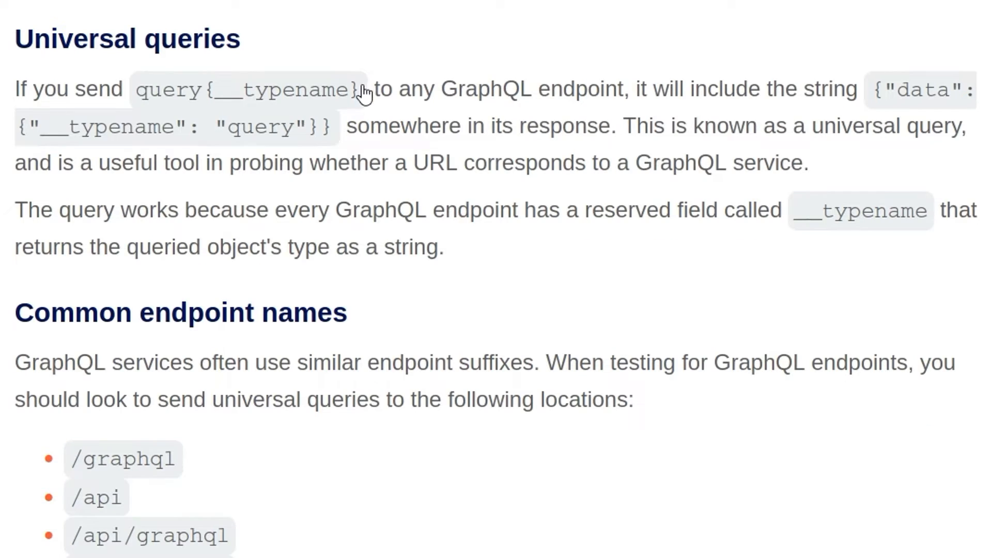
# Send the universal query{__typename} in the JSON body, getting __typename 'query'
pyautogui.doubleClick(247, 90)
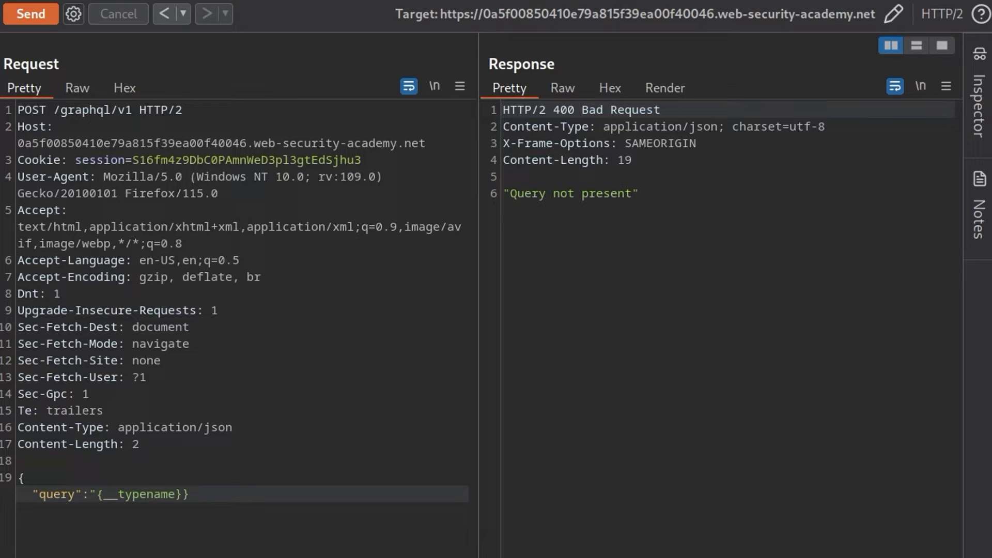
pyautogui.click(30, 13)
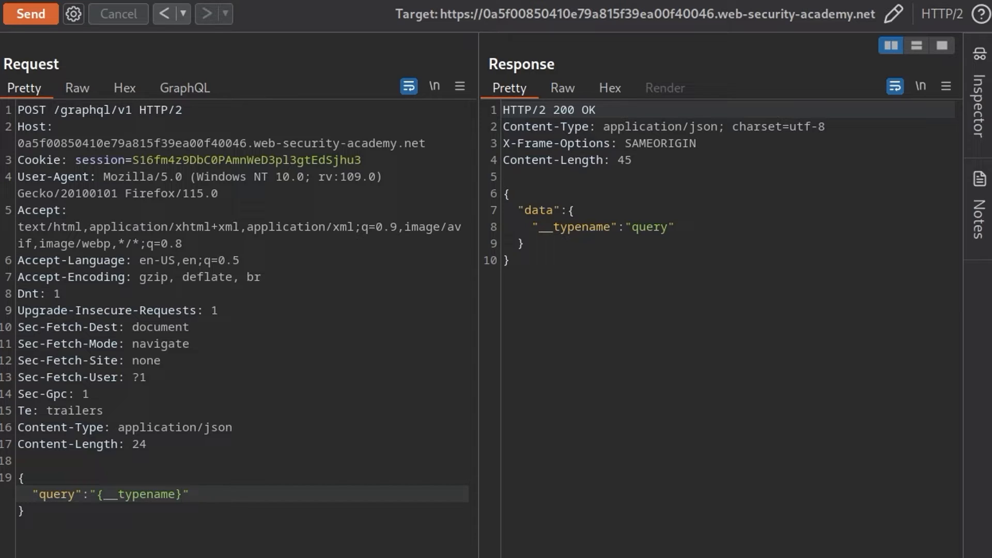
pyautogui.click(184, 88)
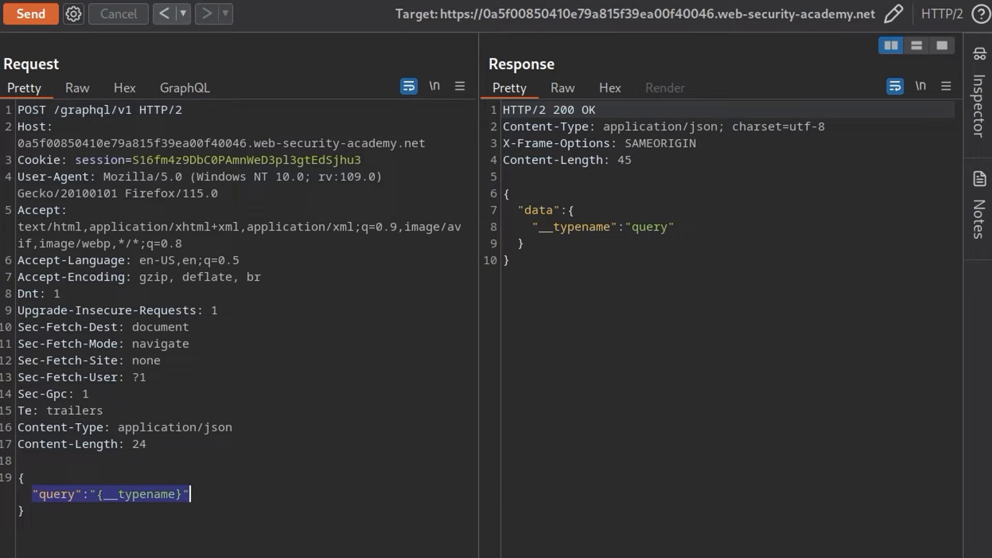
pyautogui.click(184, 88)
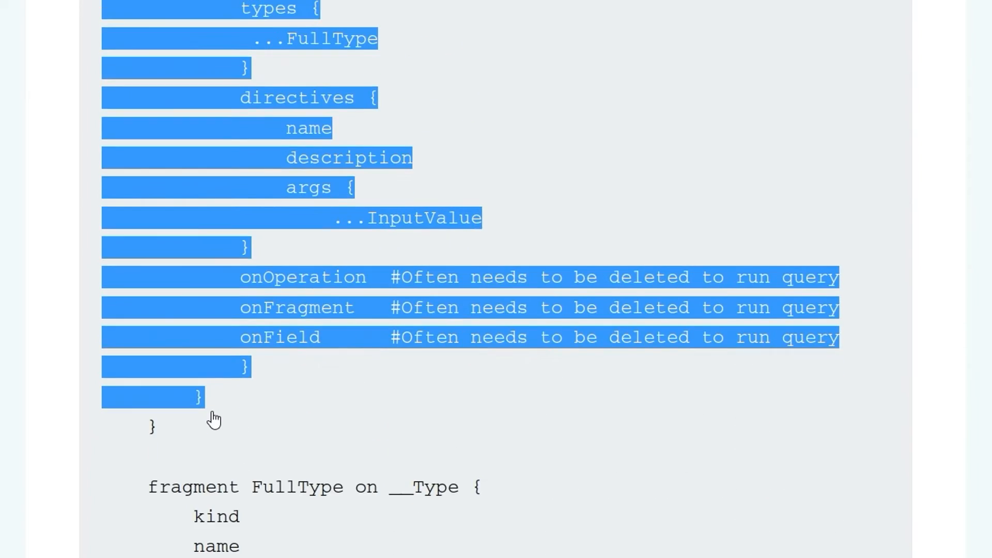
# Scroll the introspection query to the onOperation, onFragment and onField lines
pyautogui.scroll(-3)
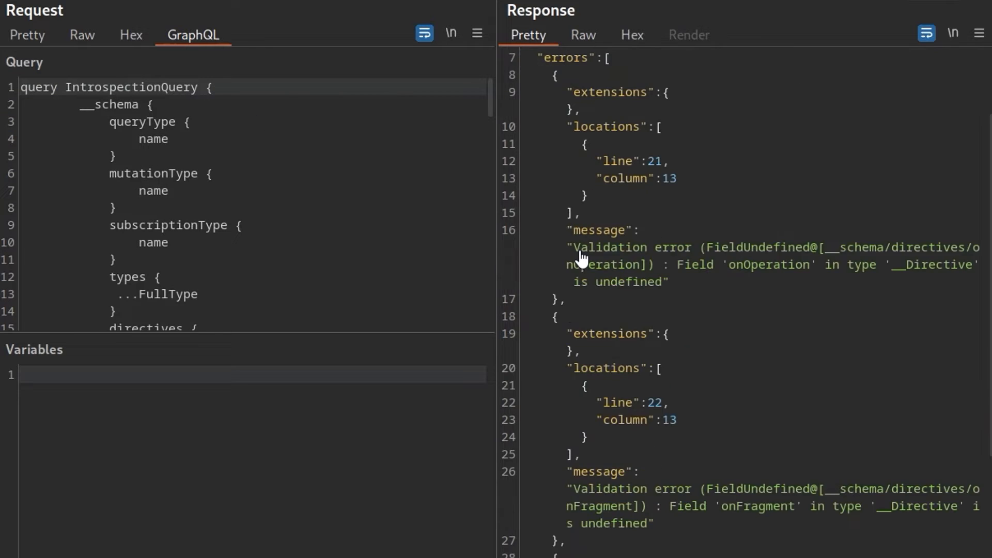
pyautogui.scroll(-3)
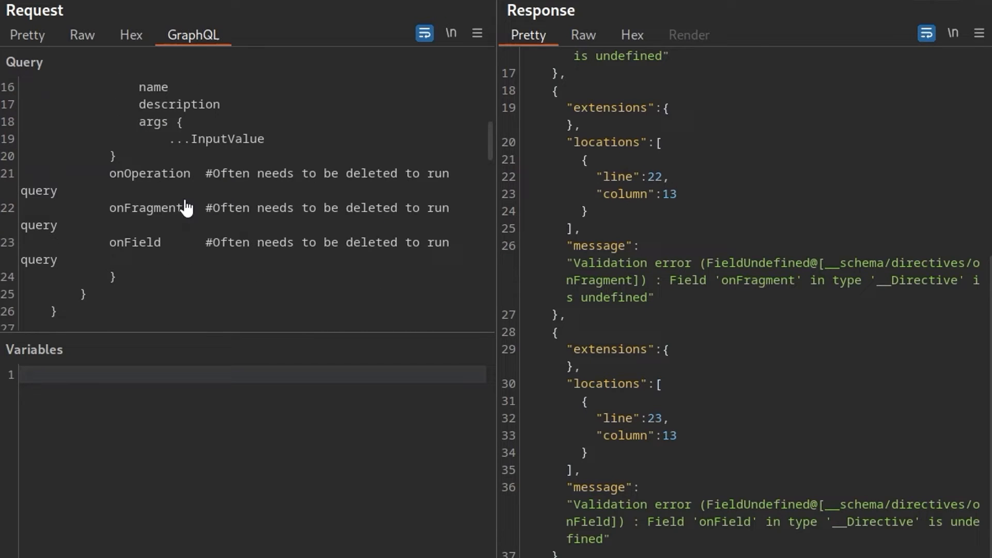
pyautogui.moveTo(234, 228)
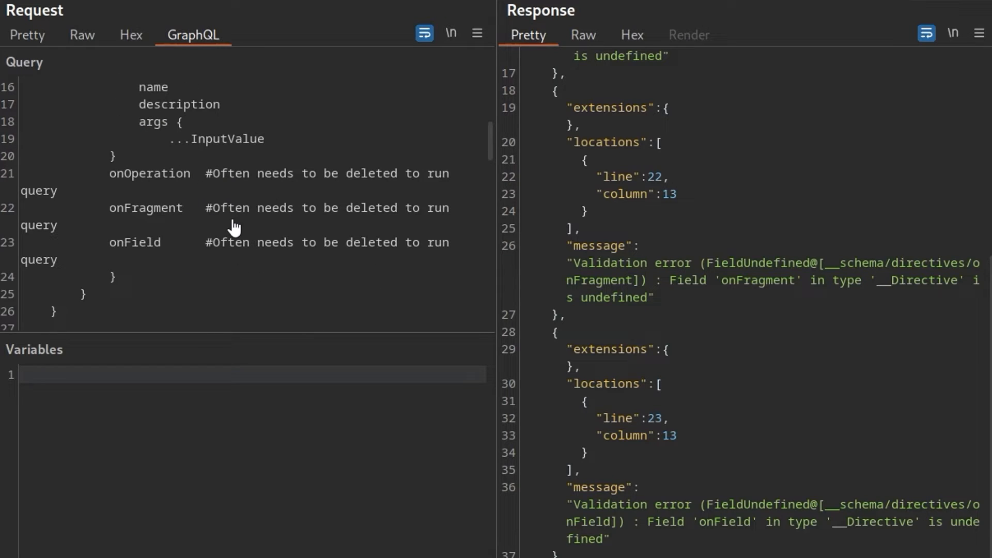
pyautogui.moveTo(149, 206)
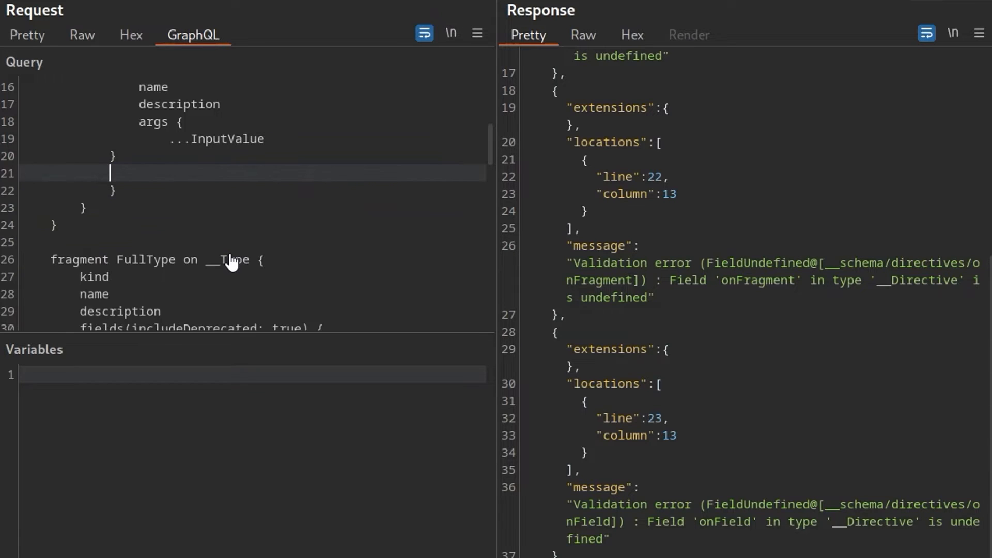
# Scroll the Pretty schema response down to the BlogPost postPassword field
pyautogui.scroll(-3)
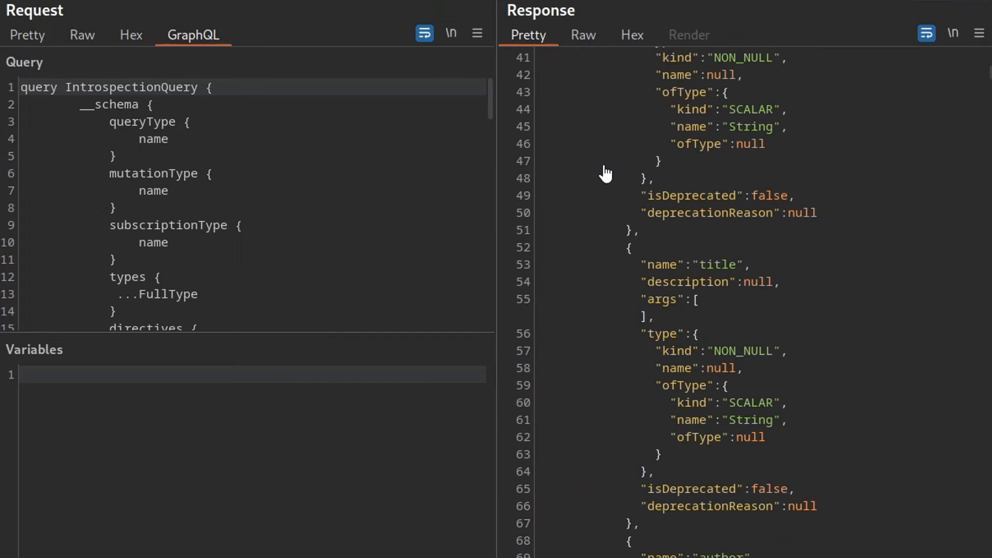
pyautogui.scroll(-3)
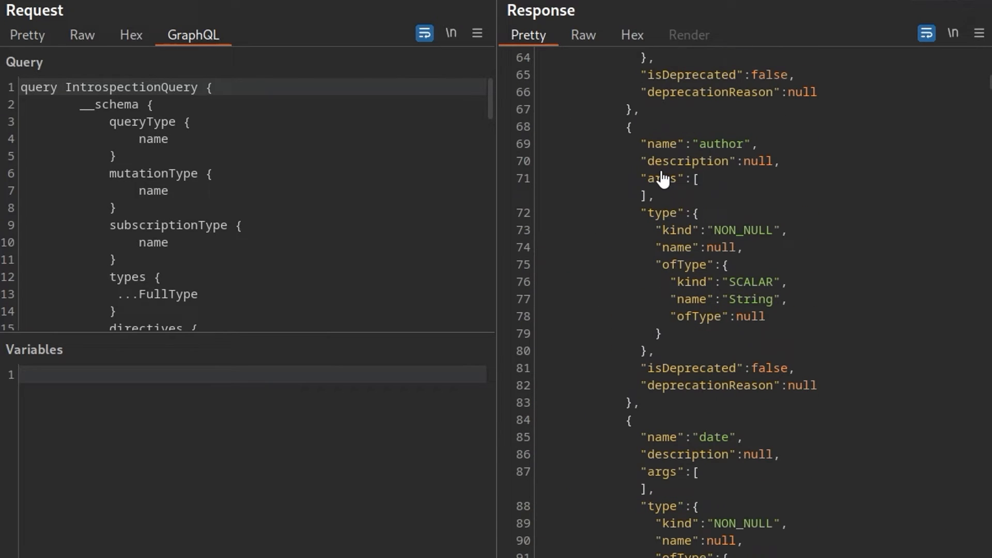
pyautogui.scroll(-3)
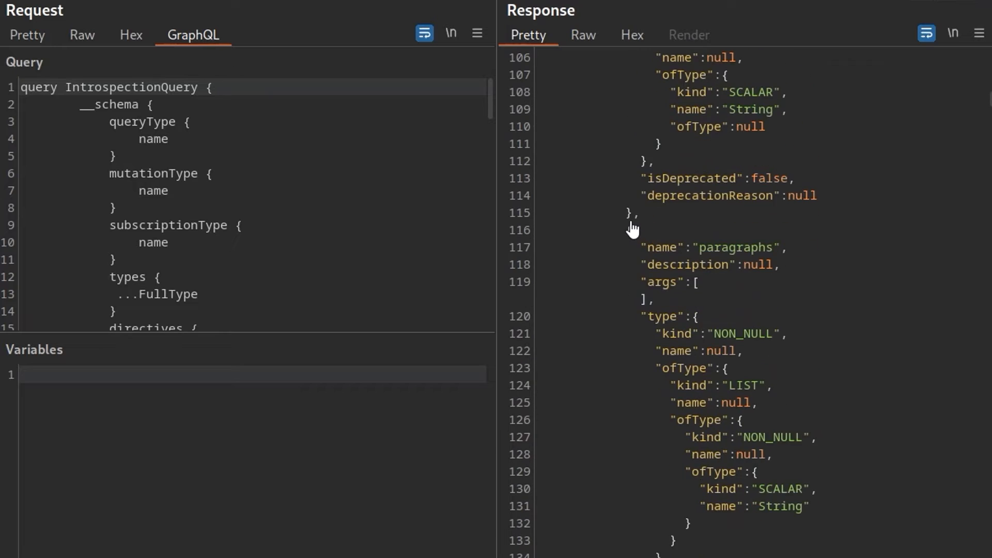
pyautogui.scroll(-3)
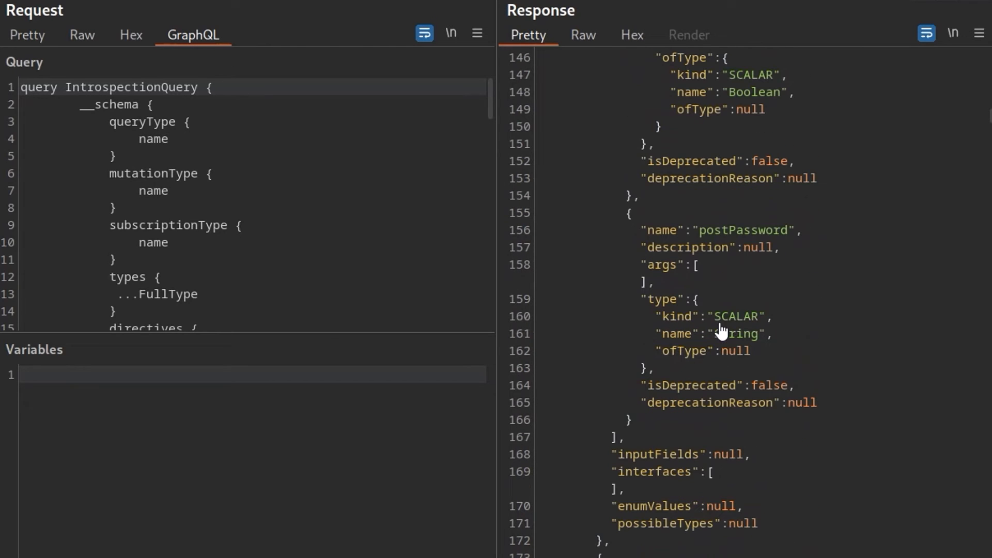
pyautogui.moveTo(896, 210)
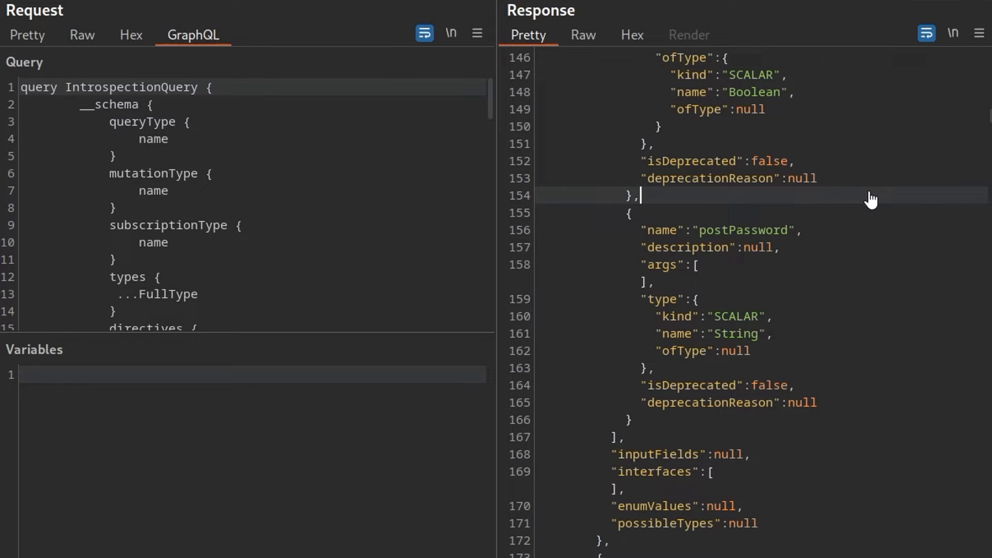
pyautogui.scroll(-3)
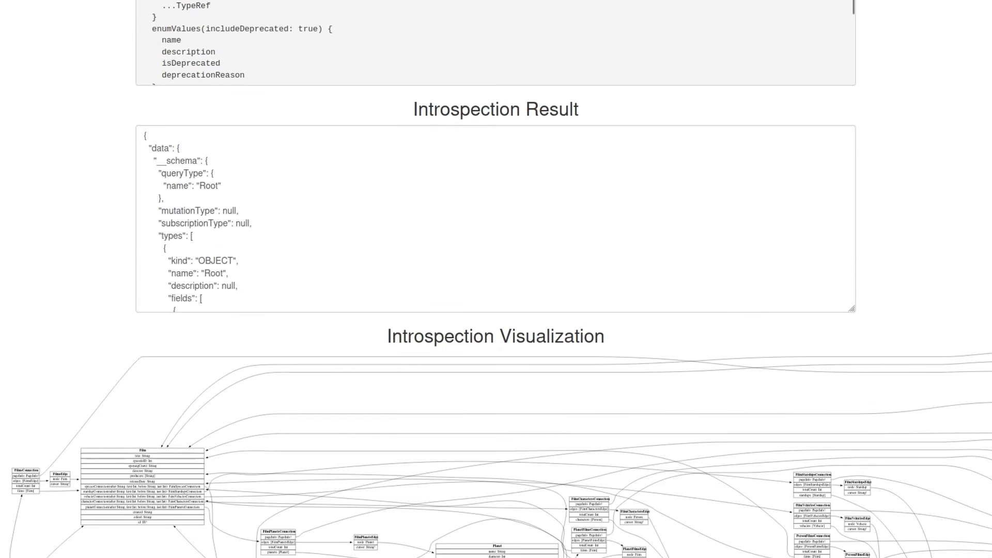
# Scroll the GraphQL Voyager diagram to BlogPost's isPrivate and postPassword fields
pyautogui.scroll(-3)
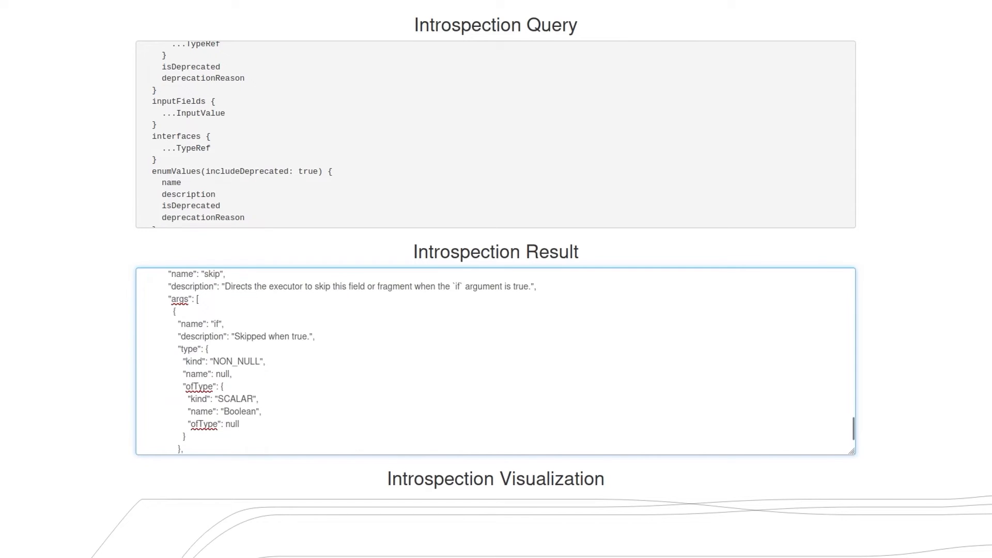
pyautogui.scroll(-3)
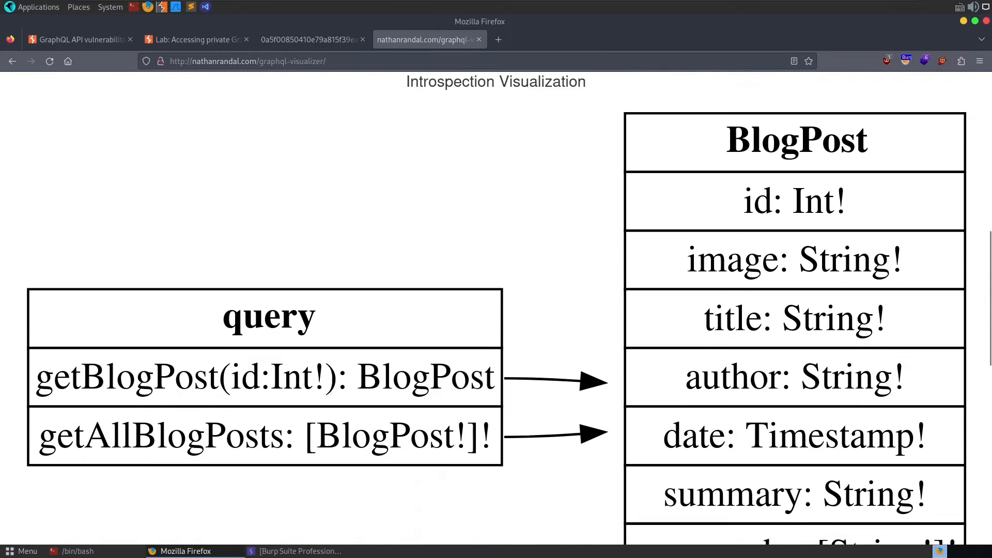
pyautogui.scroll(-3)
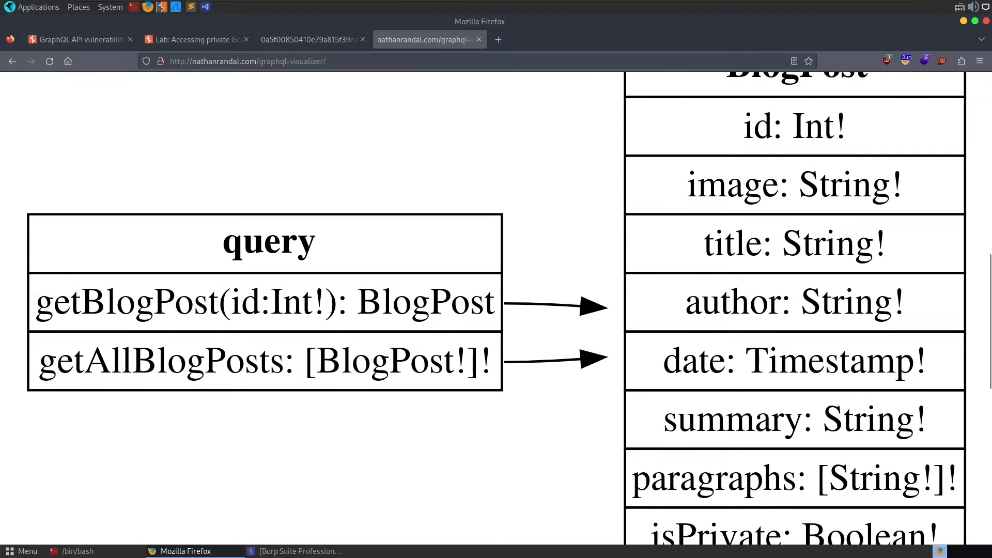
pyautogui.scroll(-3)
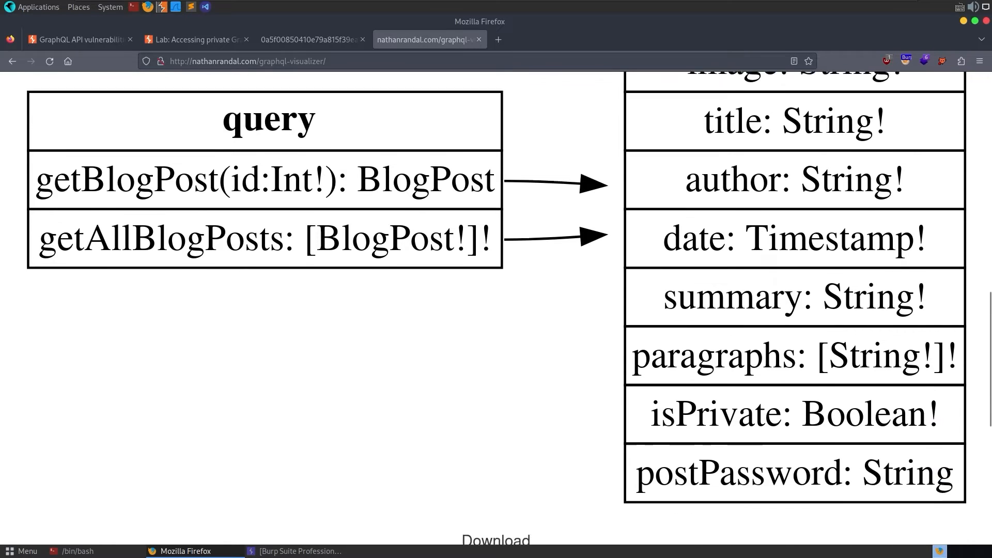
pyautogui.scroll(-3)
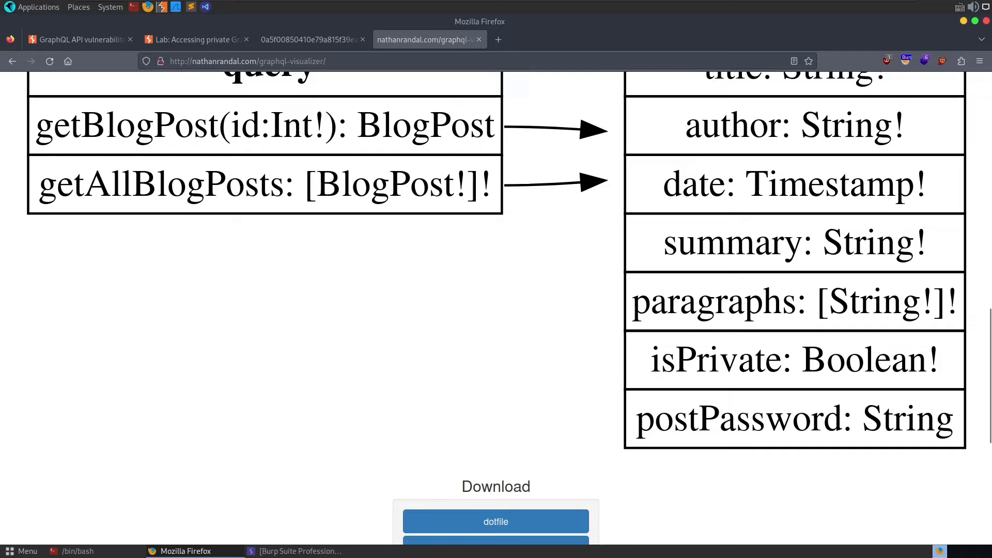
pyautogui.scroll(-3)
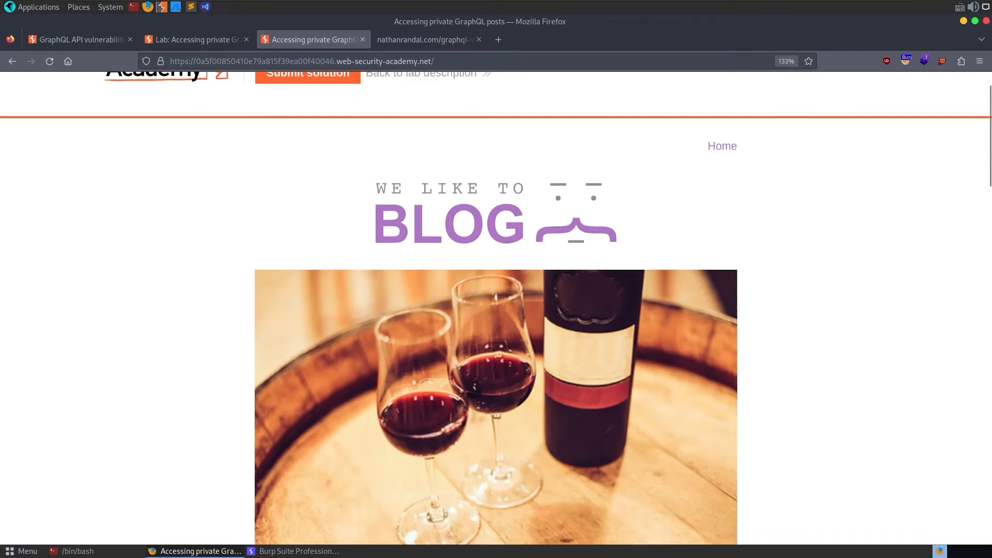
# Open the blog post 'The history of swigging port'
pyautogui.scroll(-3)
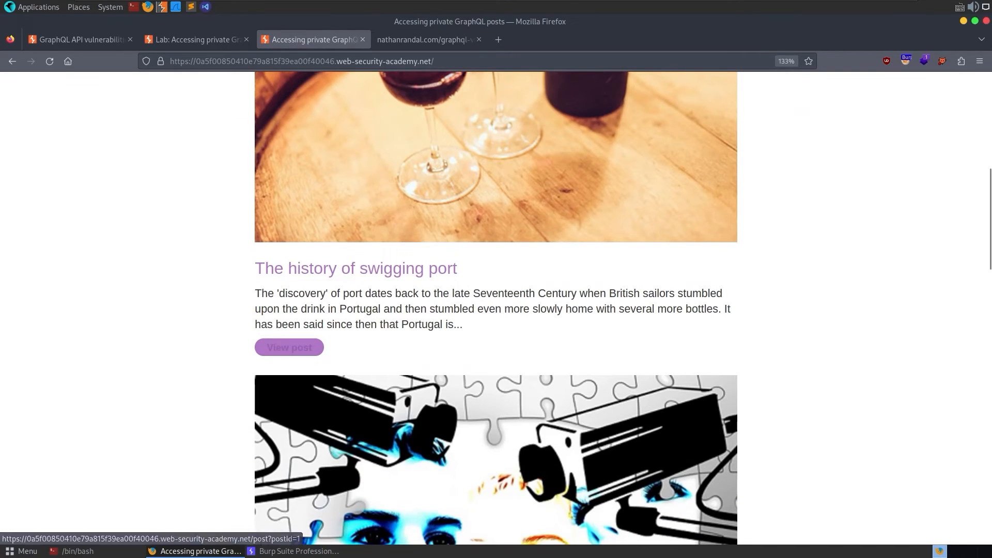
pyautogui.click(288, 347)
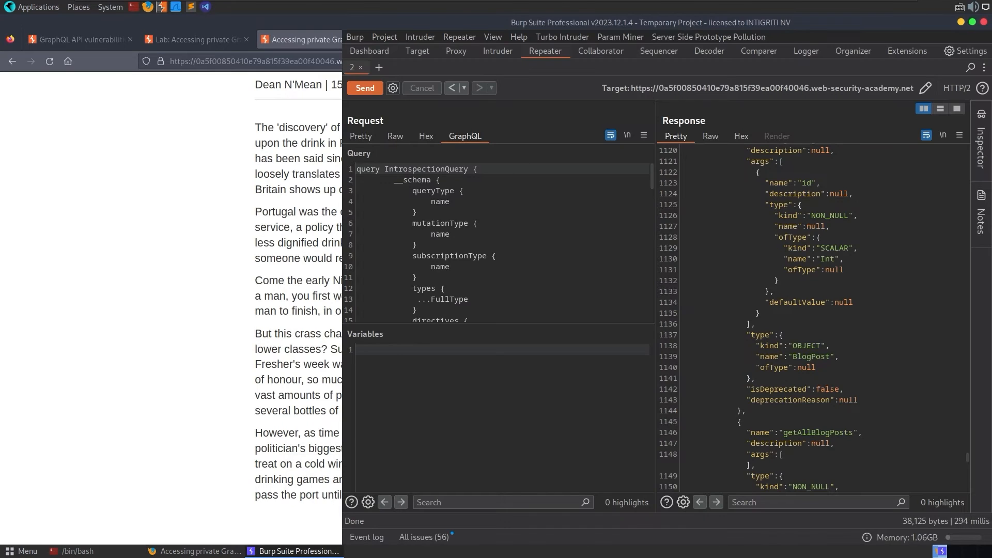
# Send the captured getBlogPost POST /graphql/v1 request for post id 1 to Repeater
pyautogui.click(417, 51)
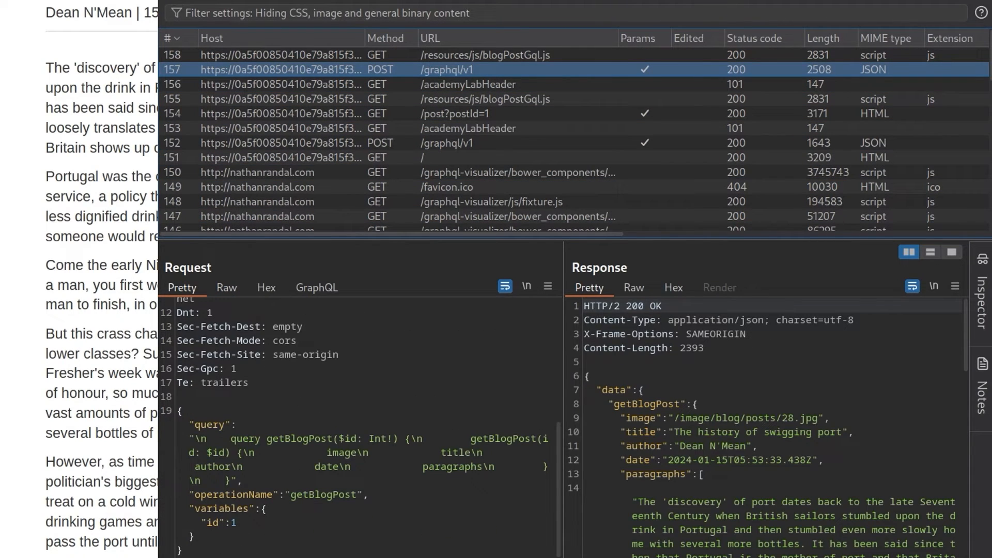
pyautogui.click(316, 286)
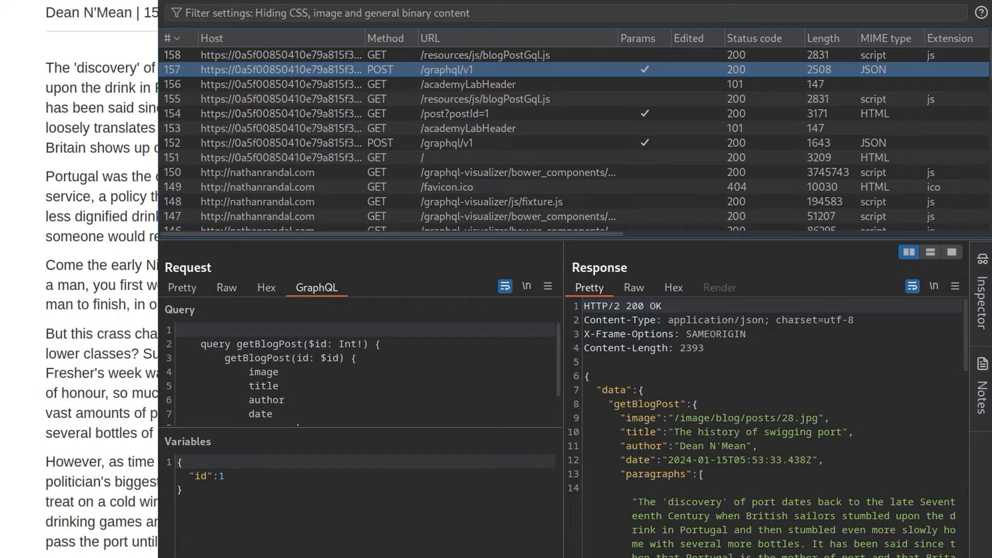
pyautogui.scroll(-3)
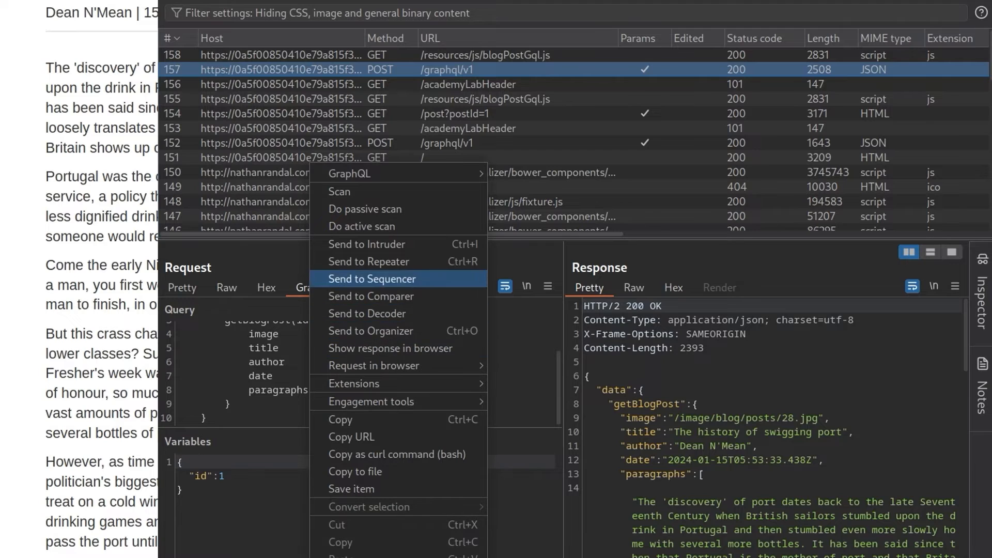
pyautogui.click(372, 278)
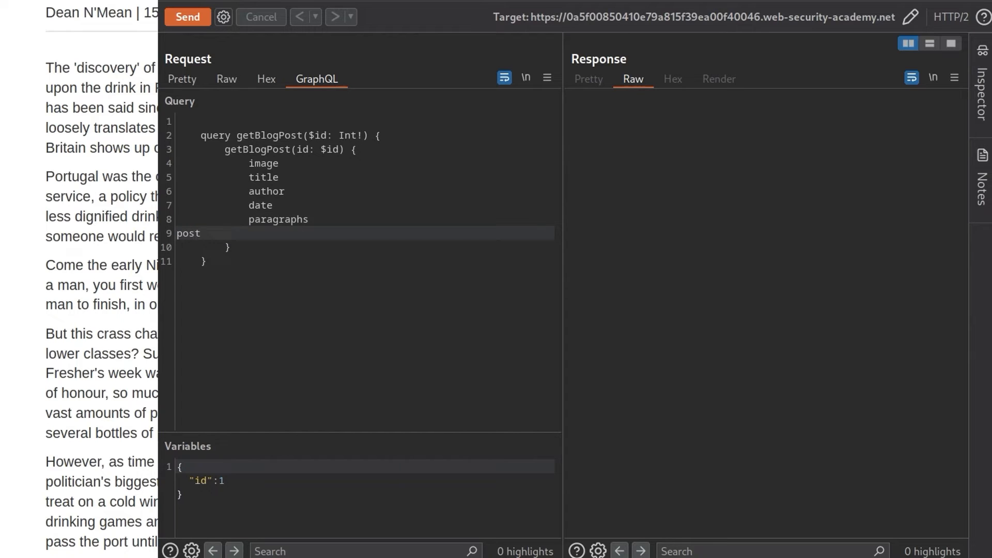
# Add postPassword to the getBlogPost query and send it, getting null for post 1
pyautogui.write('Password')
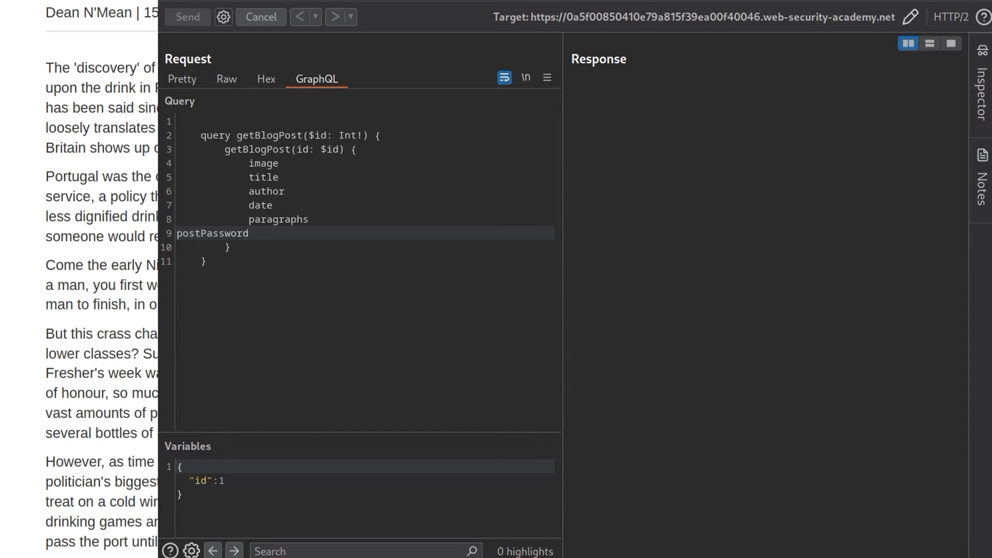
pyautogui.click(187, 17)
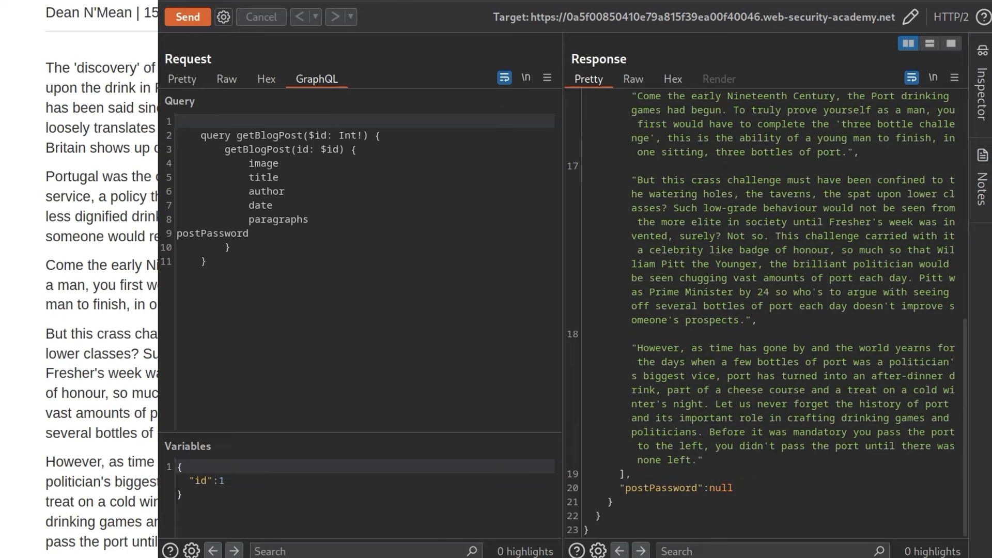
pyautogui.doubleClick(675, 487)
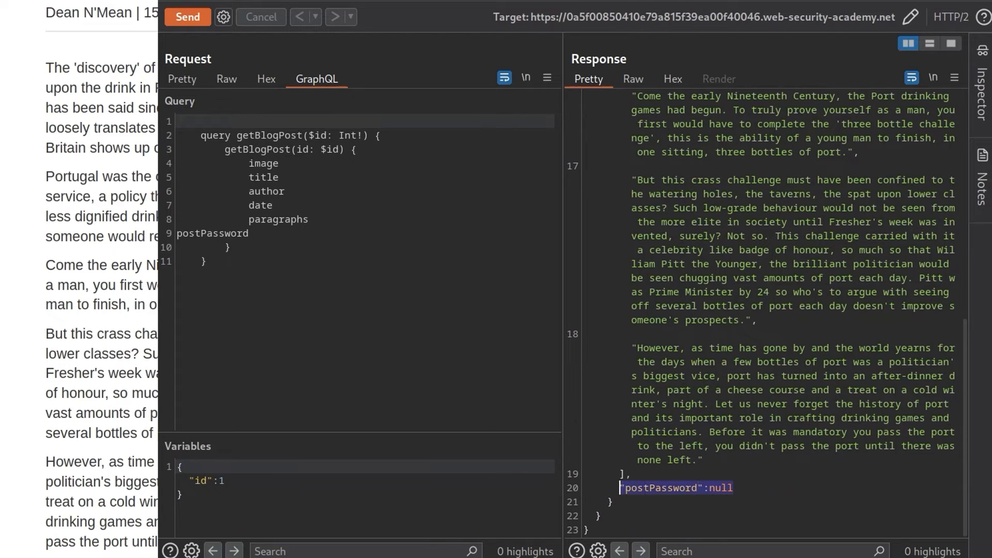
pyautogui.write('2')
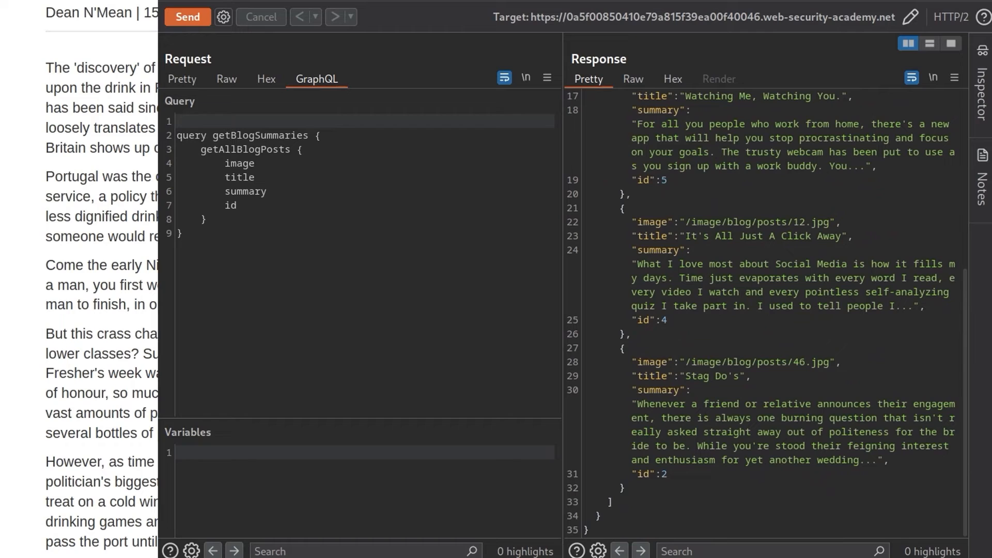
# Request postPassword in getAllBlogPosts; posts 1, 5, 4 and 2 all return null
pyautogui.write('p')
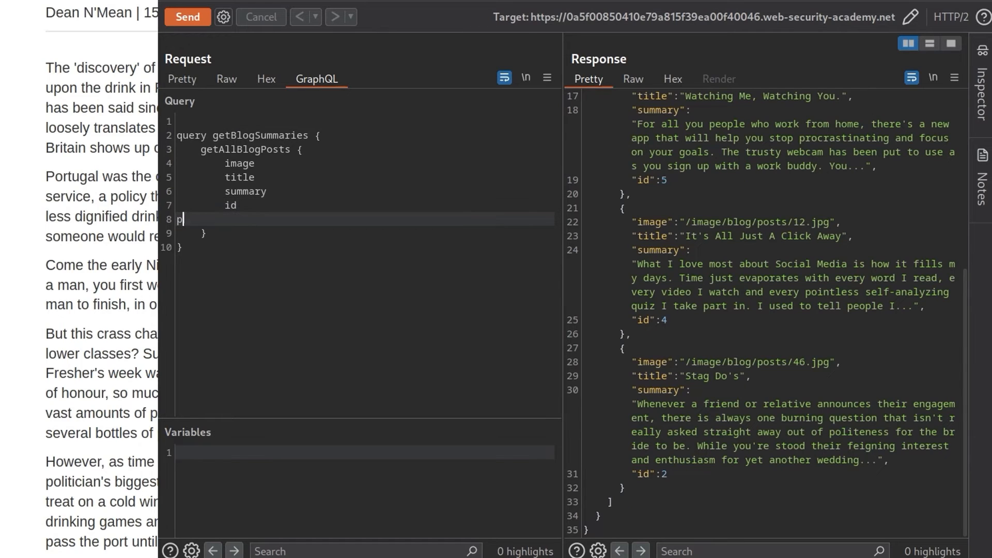
pyautogui.write('ostPasswo')
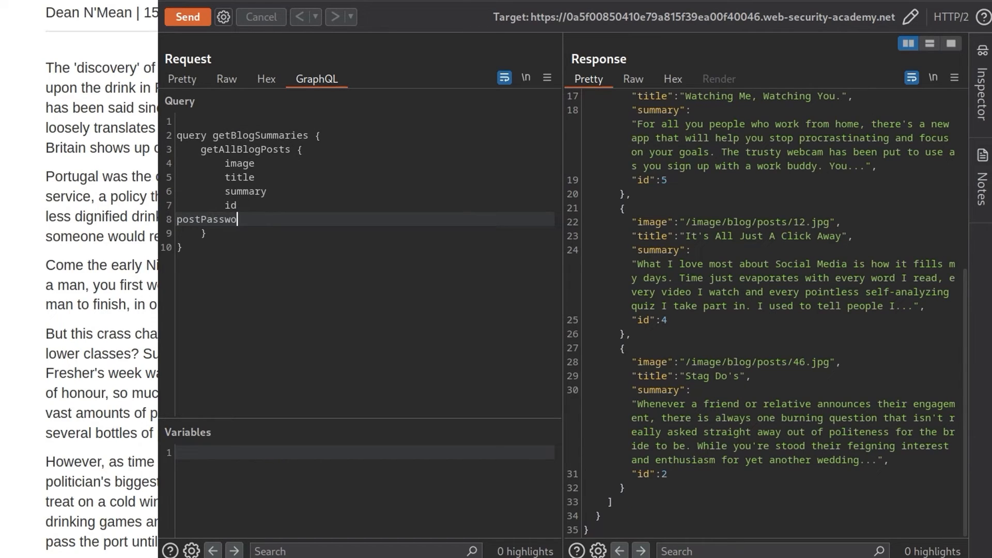
pyautogui.click(187, 16)
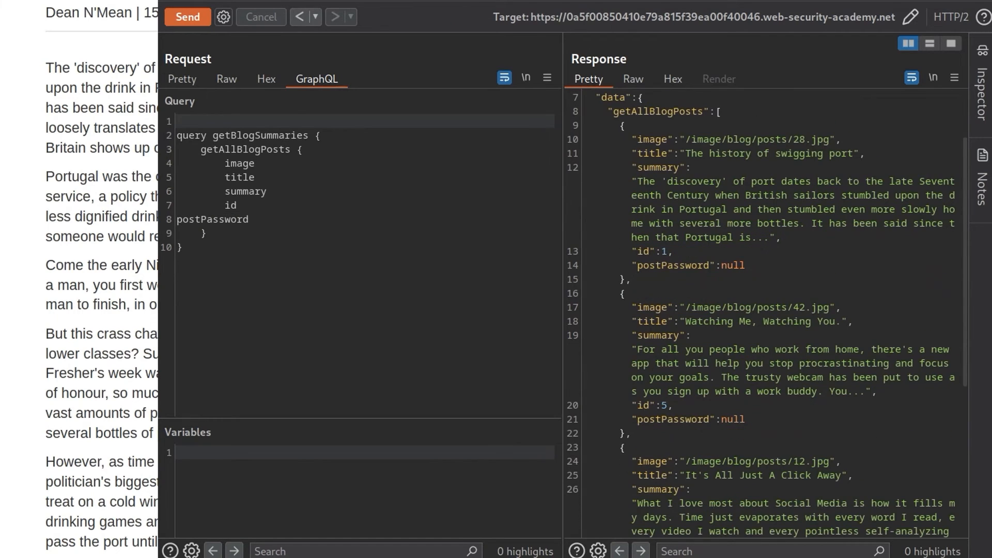
pyautogui.scroll(-3)
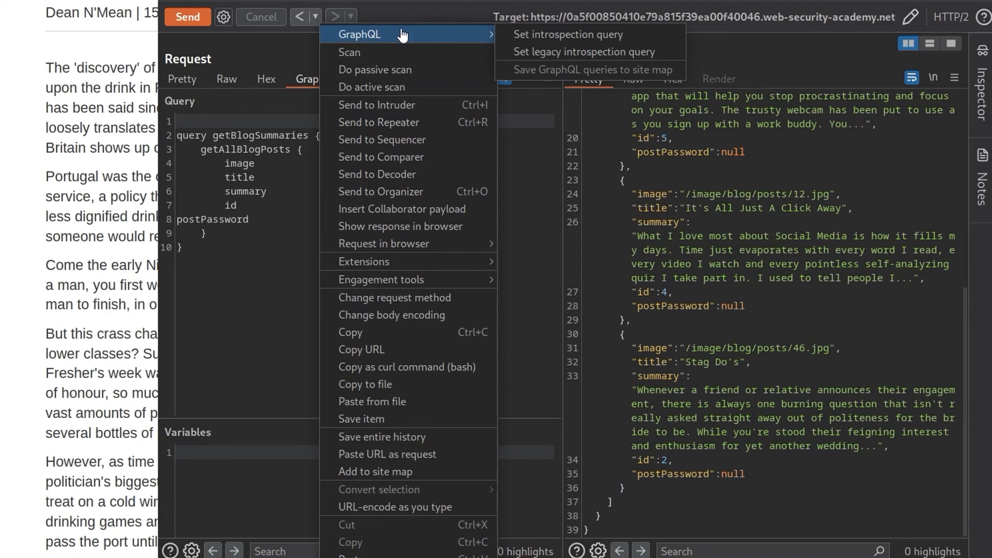
# Replace the request with an introspection query and send it, revealing isPrivate and postPassword fields
pyautogui.click(567, 34)
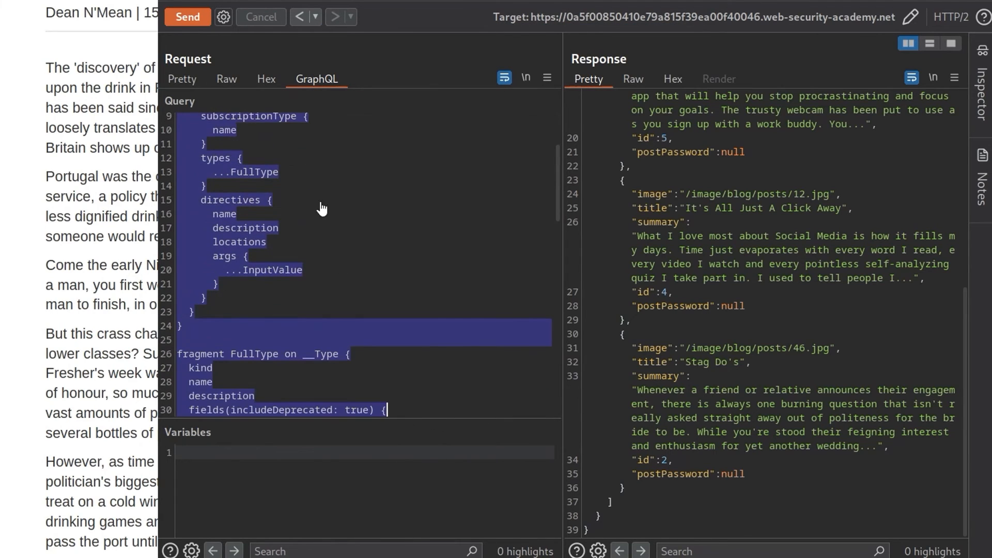
pyautogui.click(187, 17)
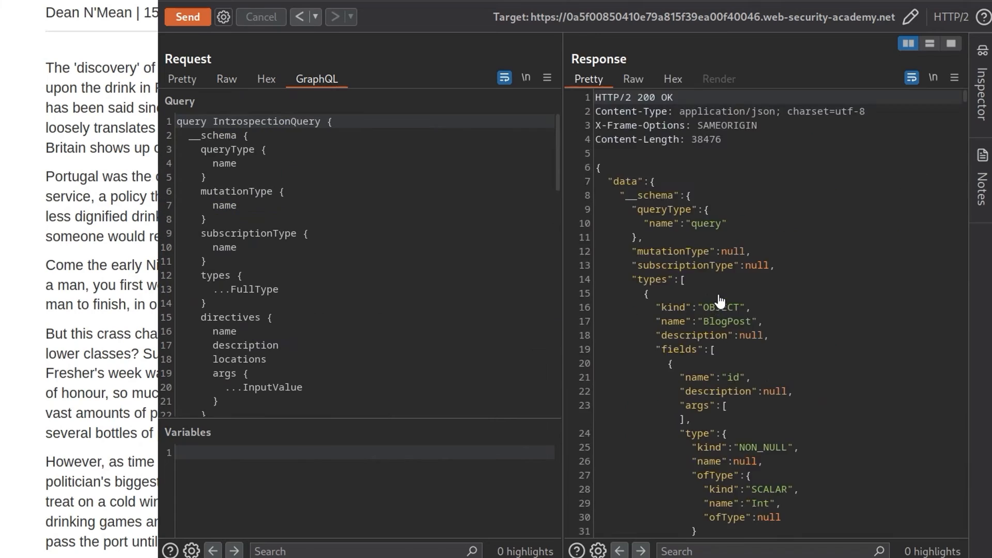
pyautogui.scroll(-3)
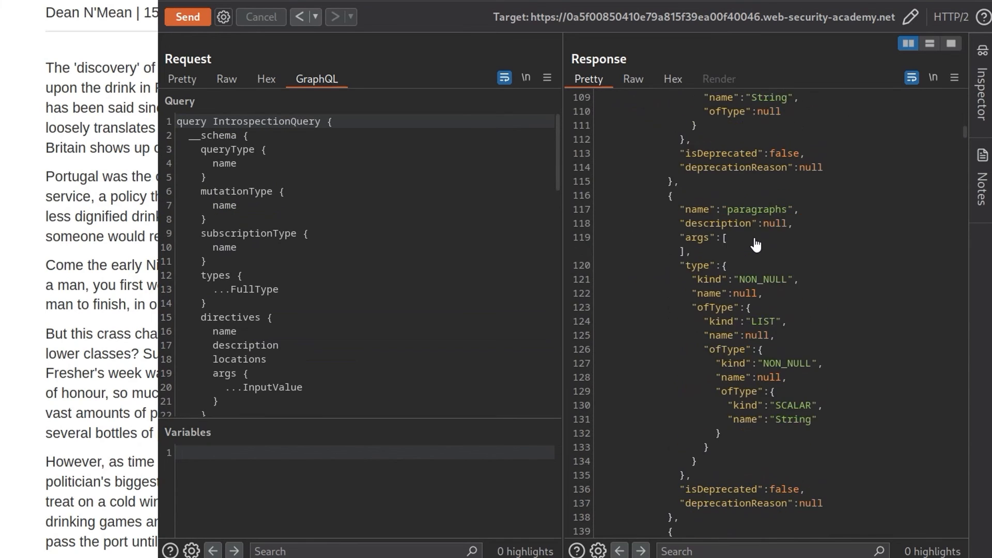
pyautogui.rightClick(755, 243)
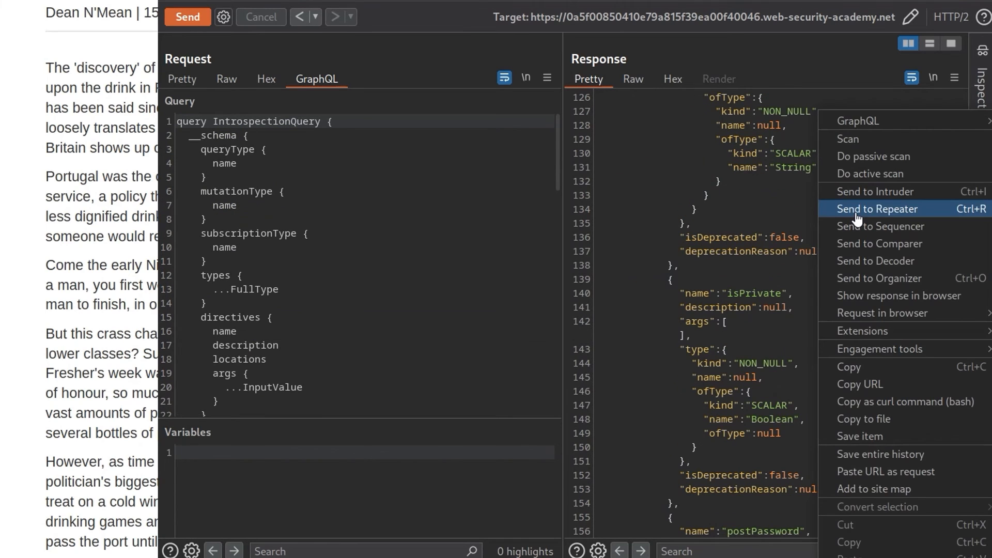
pyautogui.moveTo(859, 121)
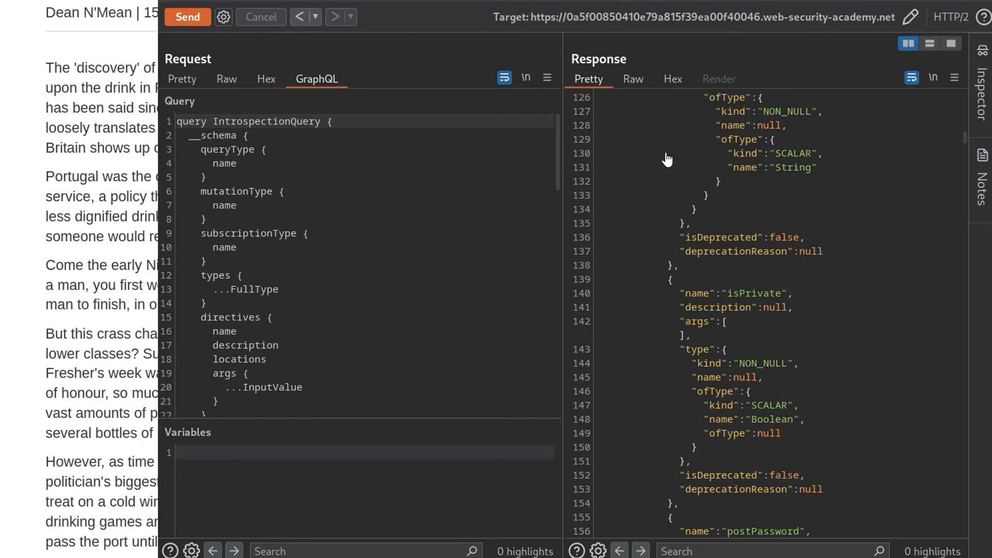
# Expand the lab host's resources, graphql and v1 nodes and inspect a recorded GraphQL query
pyautogui.click(248, 8)
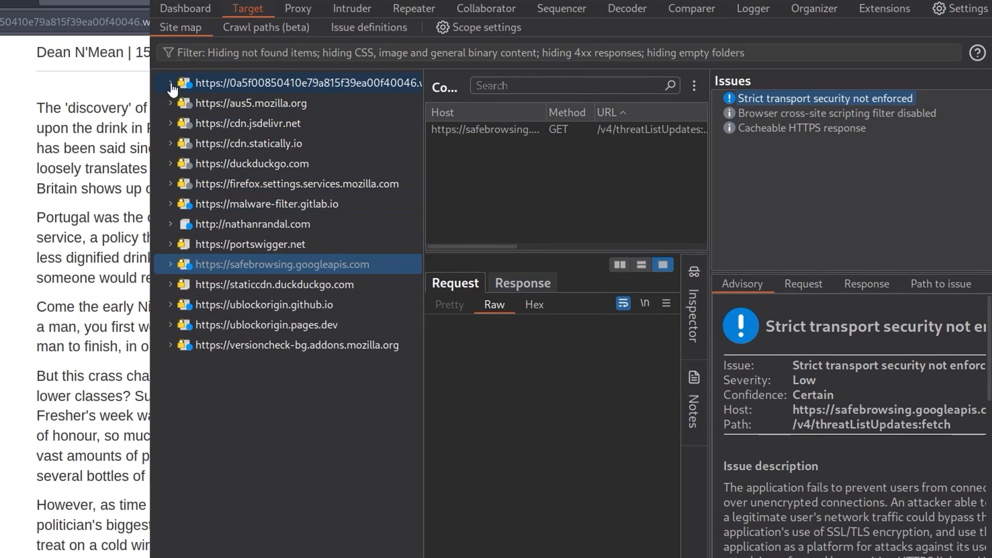
pyautogui.click(171, 84)
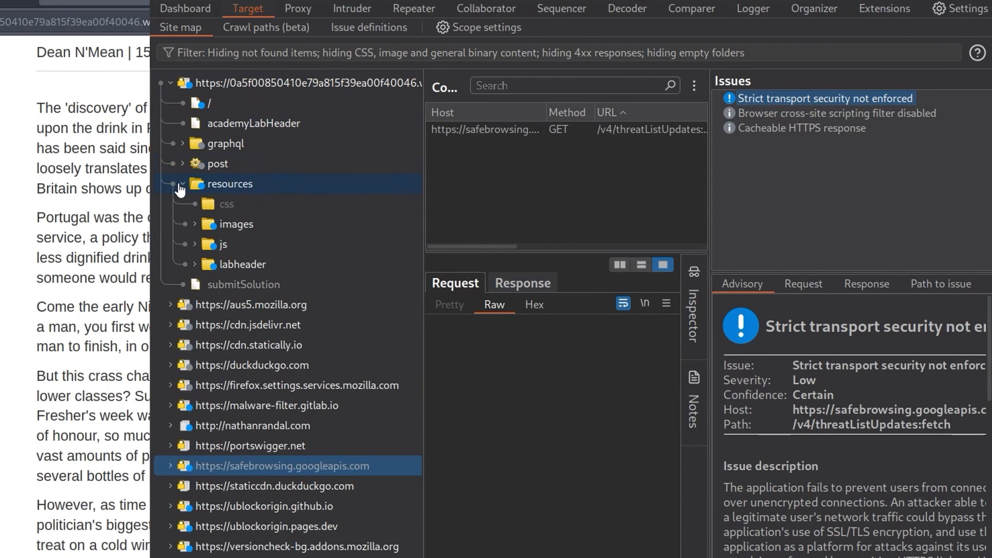
pyautogui.click(217, 183)
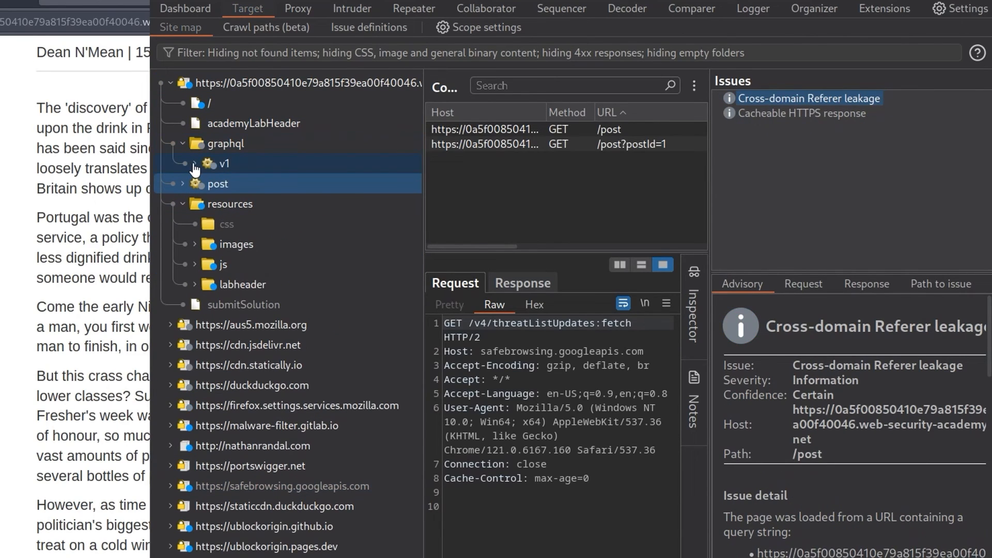
pyautogui.click(222, 163)
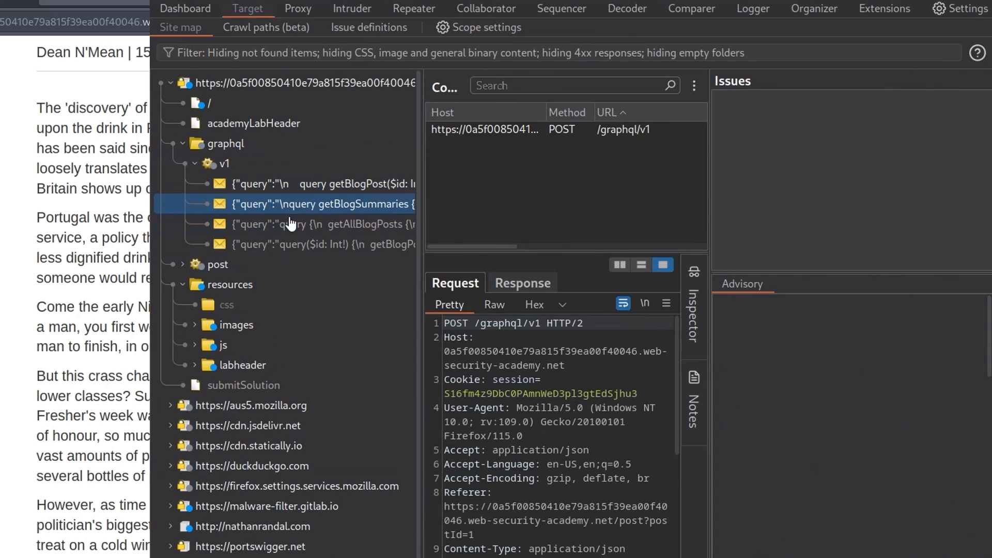
pyautogui.click(323, 244)
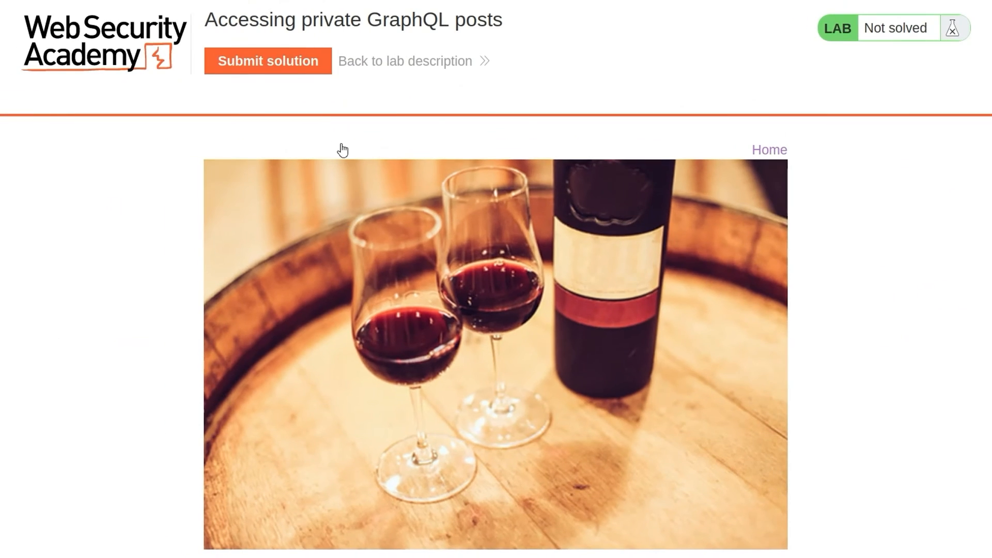
# Submit the retrieved postPassword as the lab answer
pyautogui.click(267, 61)
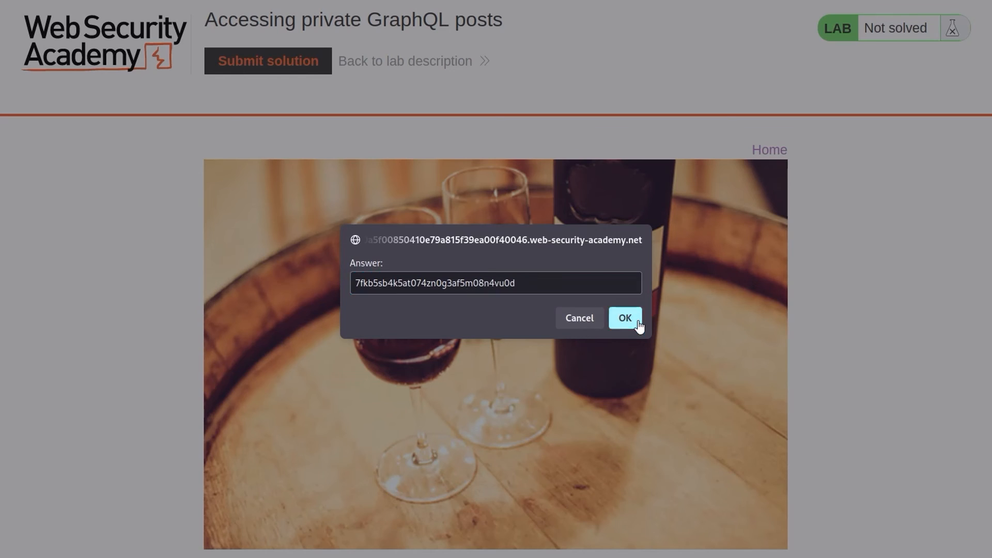
pyautogui.click(623, 321)
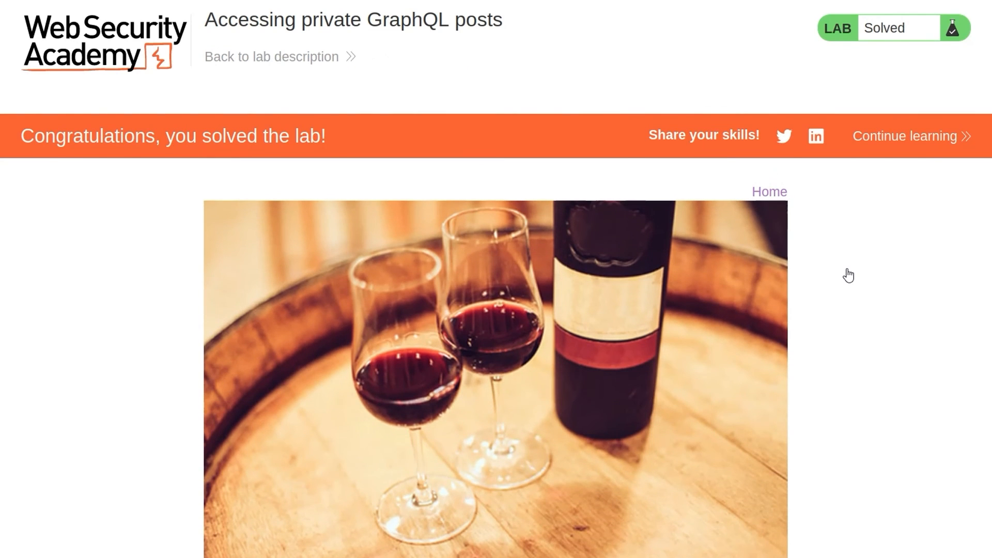